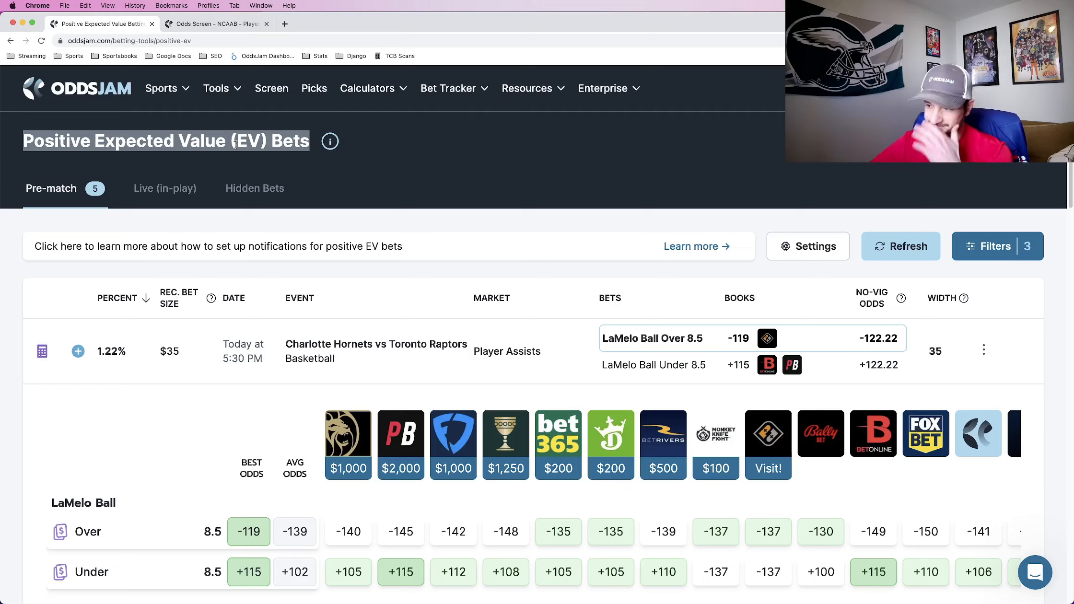
{"action": "mouse_move", "coordinate": [278, 128]}
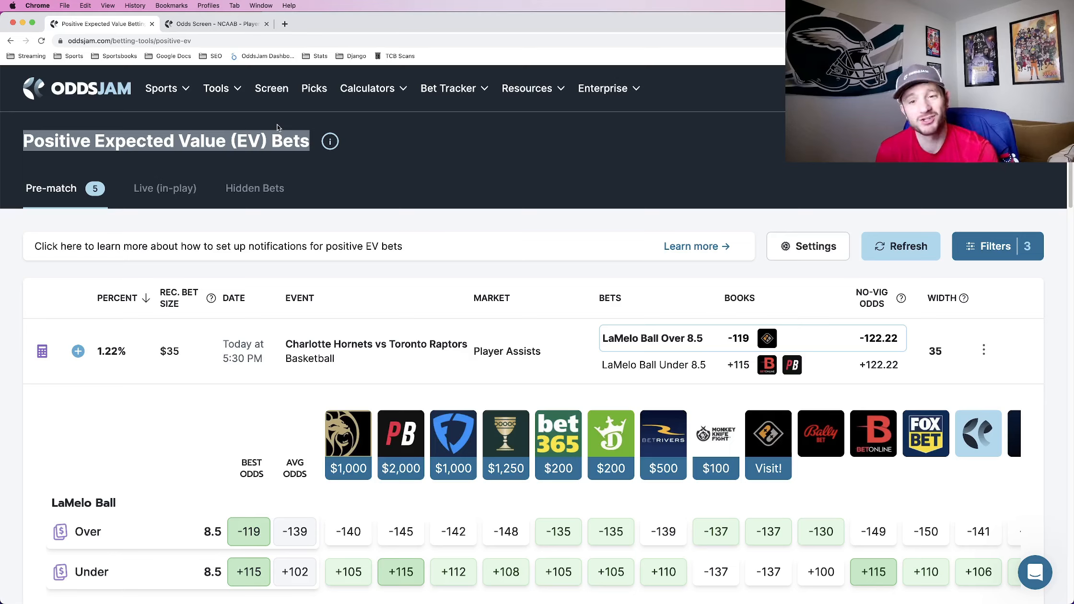
{"action": "mouse_move", "coordinate": [279, 128]}
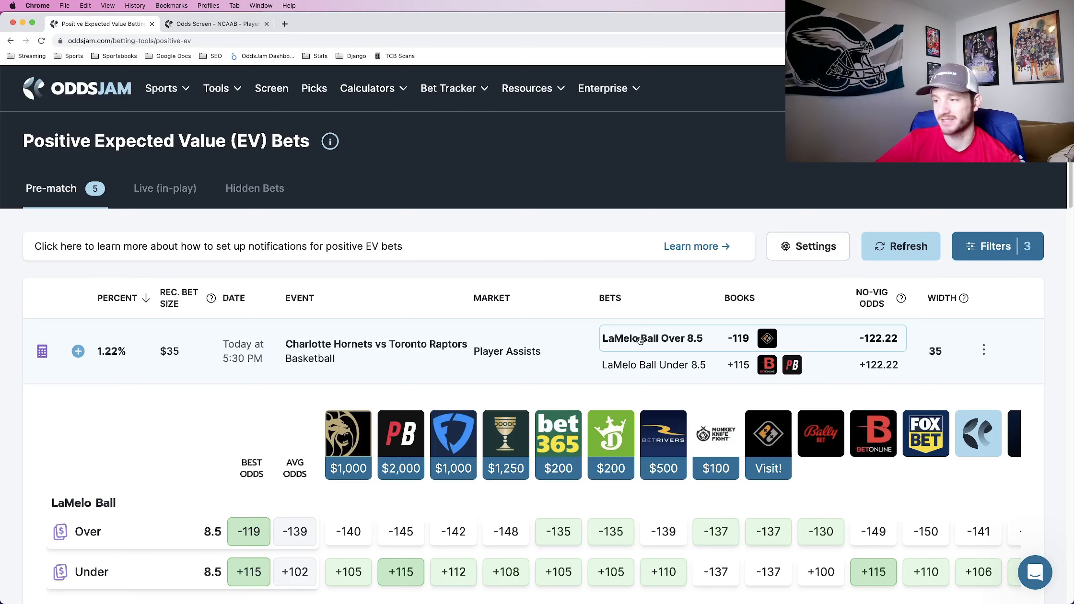
{"action": "mouse_move", "coordinate": [706, 354]}
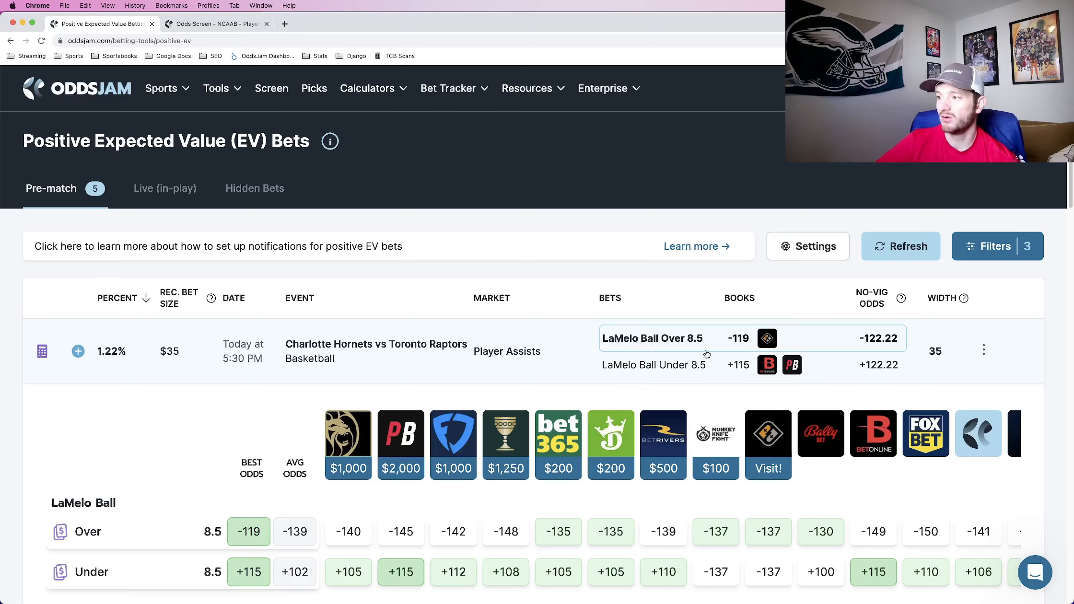
{"action": "mouse_move", "coordinate": [767, 339]}
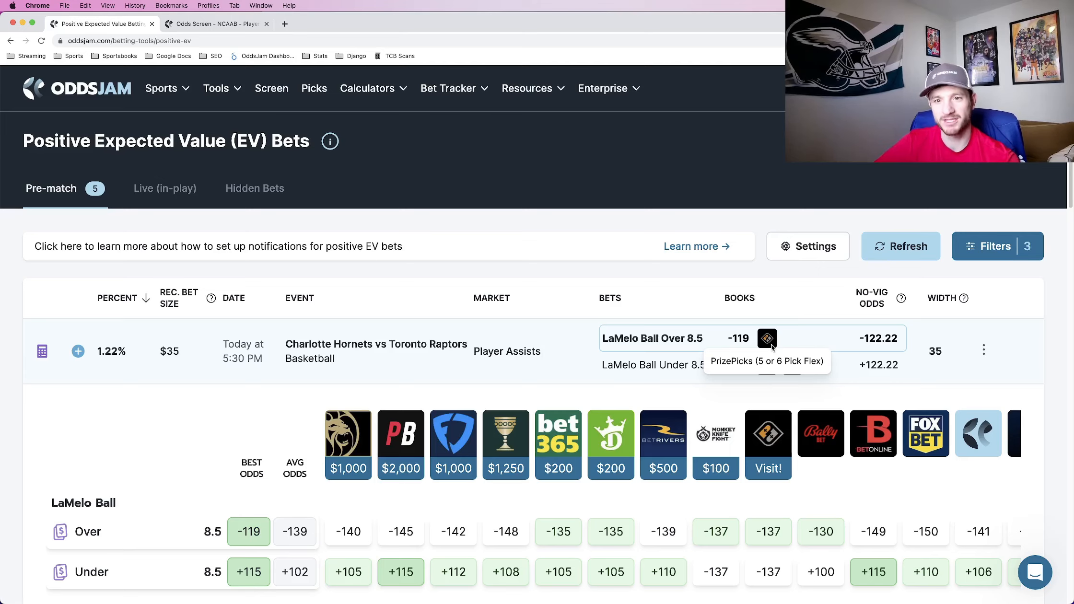
{"action": "mouse_move", "coordinate": [771, 300]}
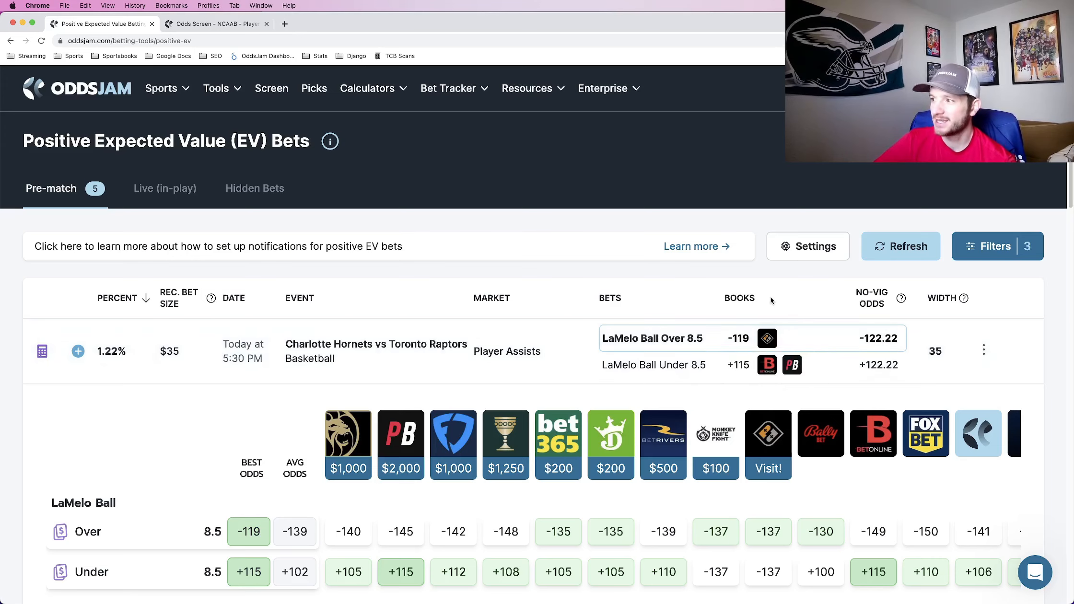
{"action": "mouse_move", "coordinate": [812, 334]}
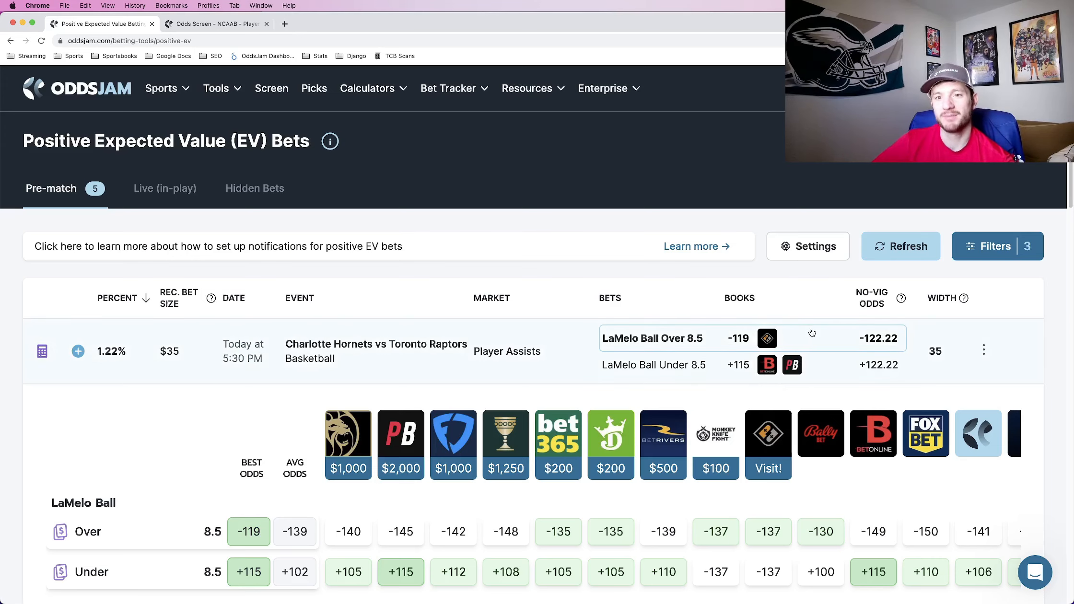
{"action": "mouse_move", "coordinate": [779, 341]}
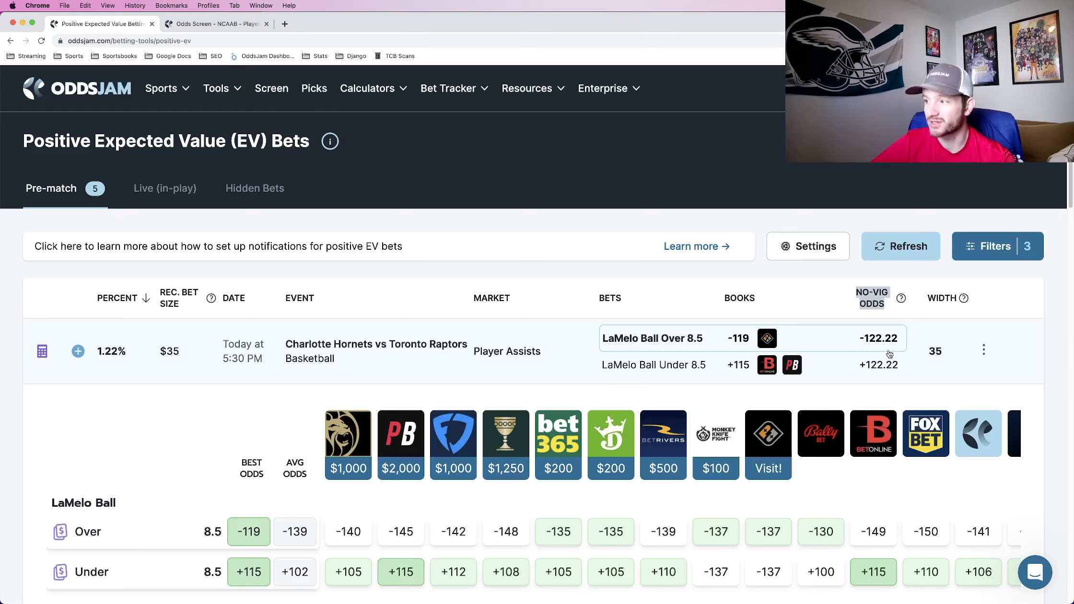
{"action": "mouse_move", "coordinate": [767, 339]}
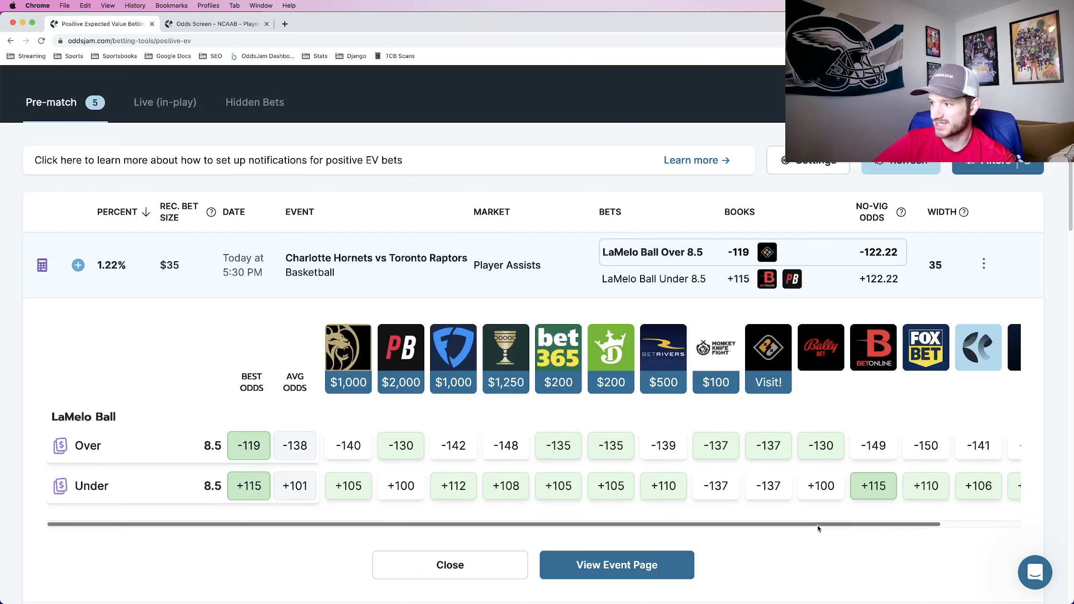
Check the recommended bet size for LaMelo Ball's Over prop, then dismiss the calculator.
{"action": "scroll", "scroll_direction": "right", "scroll_amount": 3}
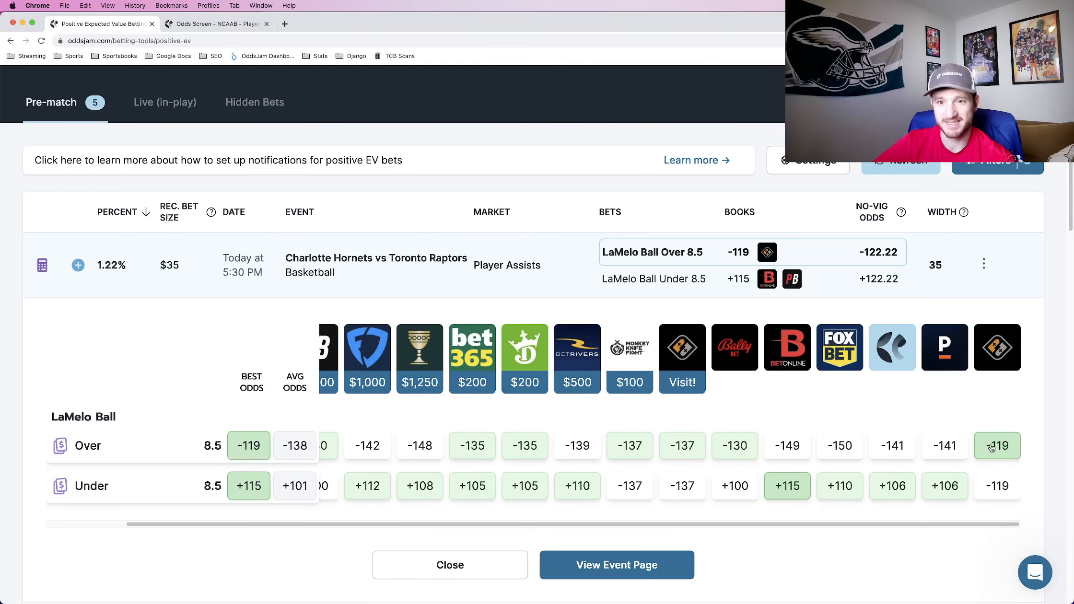
{"action": "scroll", "scroll_direction": "left", "scroll_amount": 3}
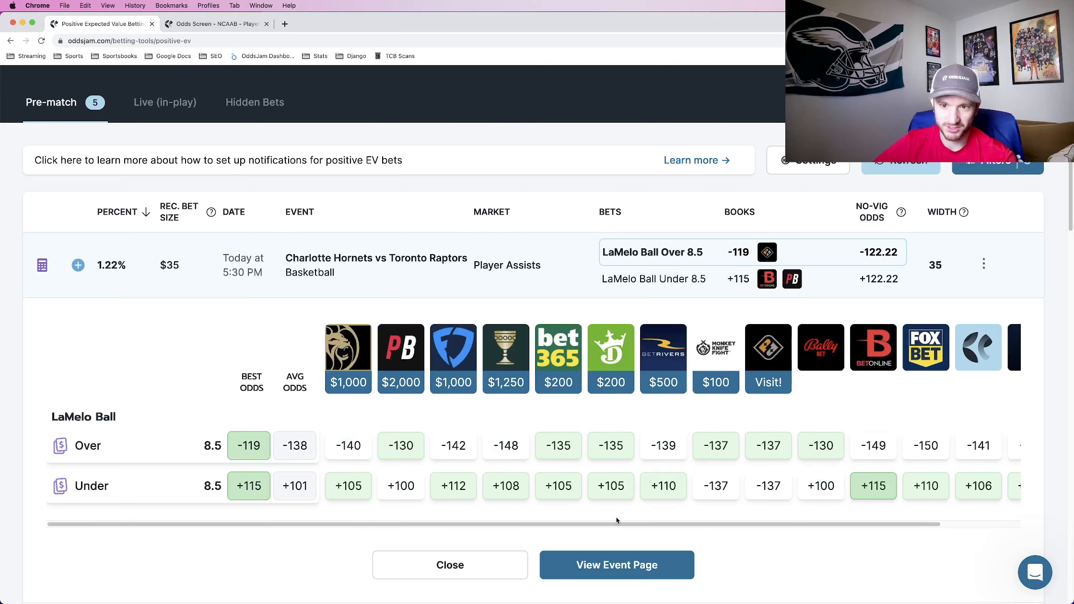
{"action": "mouse_move", "coordinate": [349, 350]}
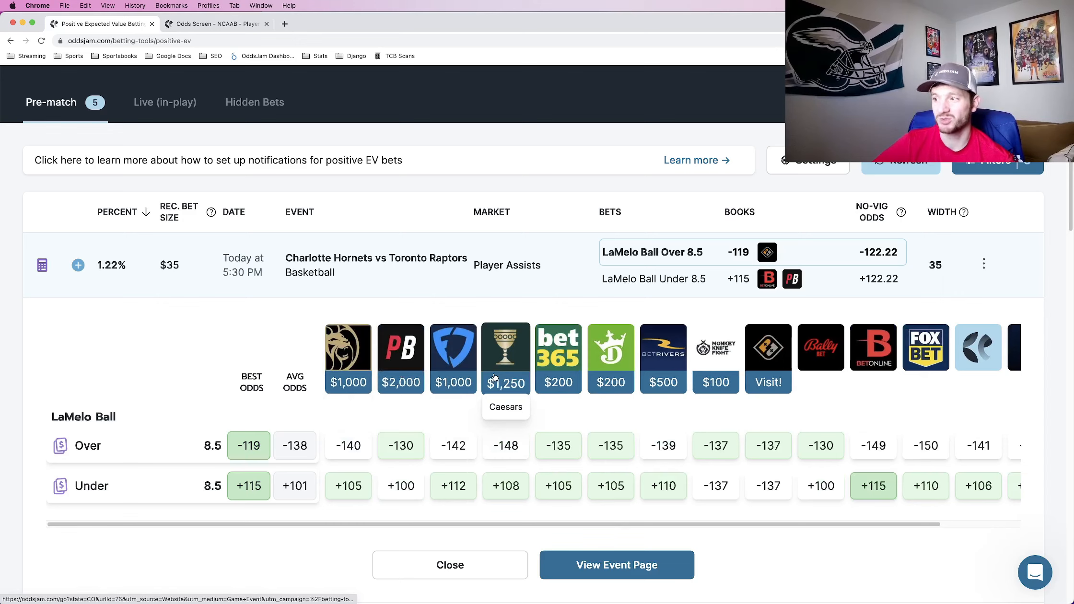
{"action": "mouse_move", "coordinate": [610, 346]}
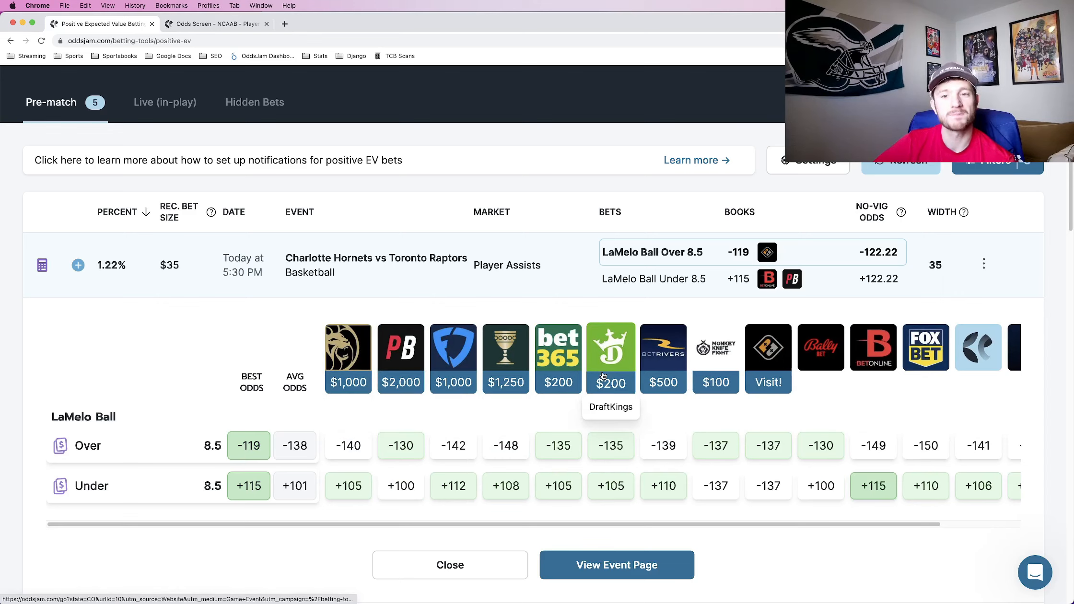
{"action": "mouse_move", "coordinate": [526, 409]}
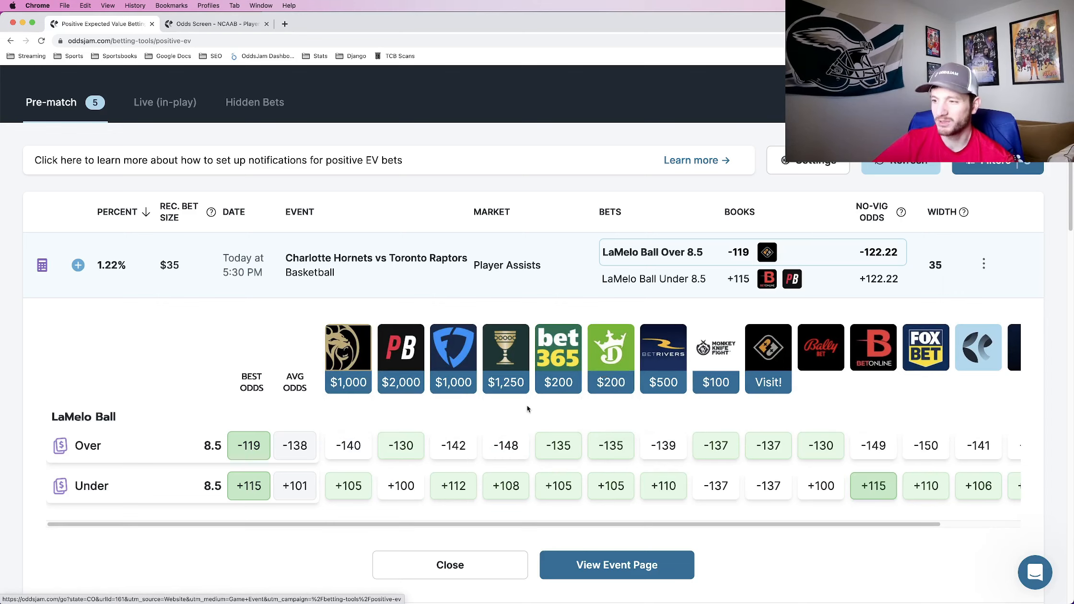
{"action": "mouse_move", "coordinate": [510, 424]}
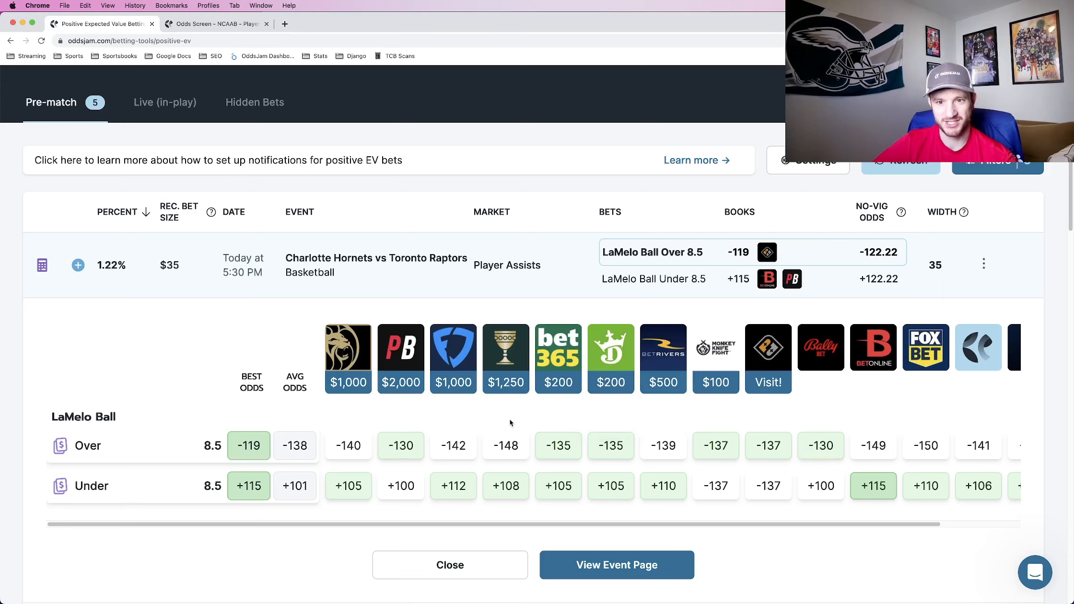
{"action": "mouse_move", "coordinate": [436, 399]}
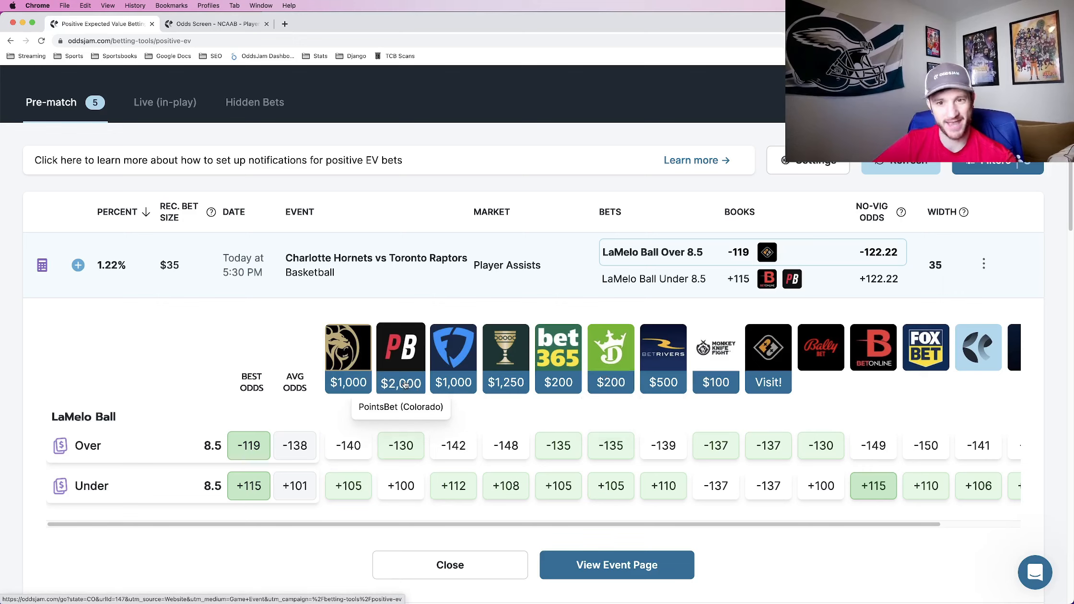
{"action": "mouse_move", "coordinate": [403, 467]}
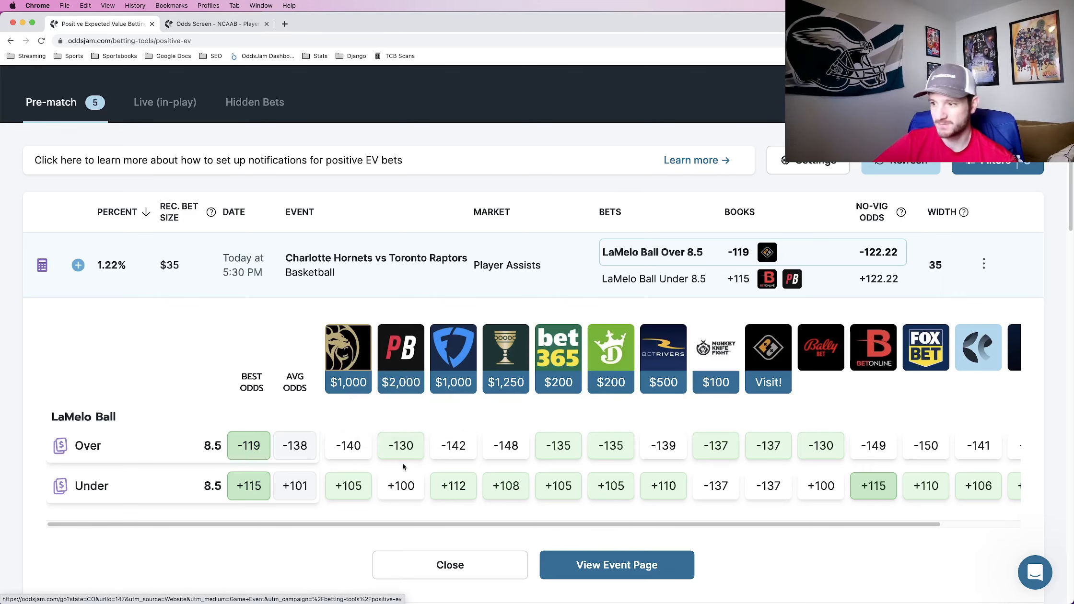
{"action": "mouse_move", "coordinate": [879, 484]}
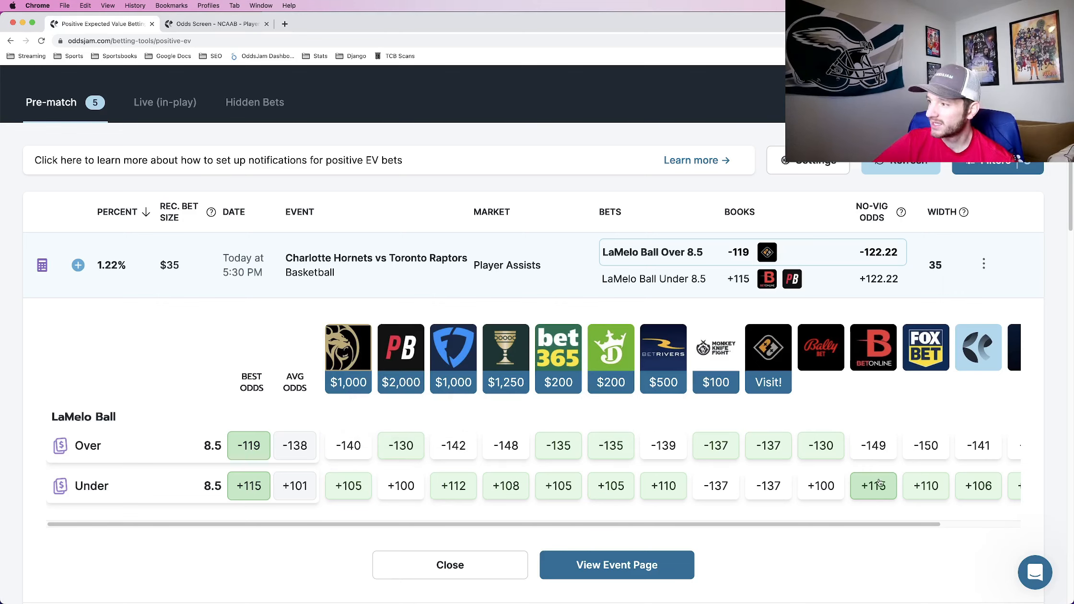
{"action": "mouse_move", "coordinate": [929, 459]}
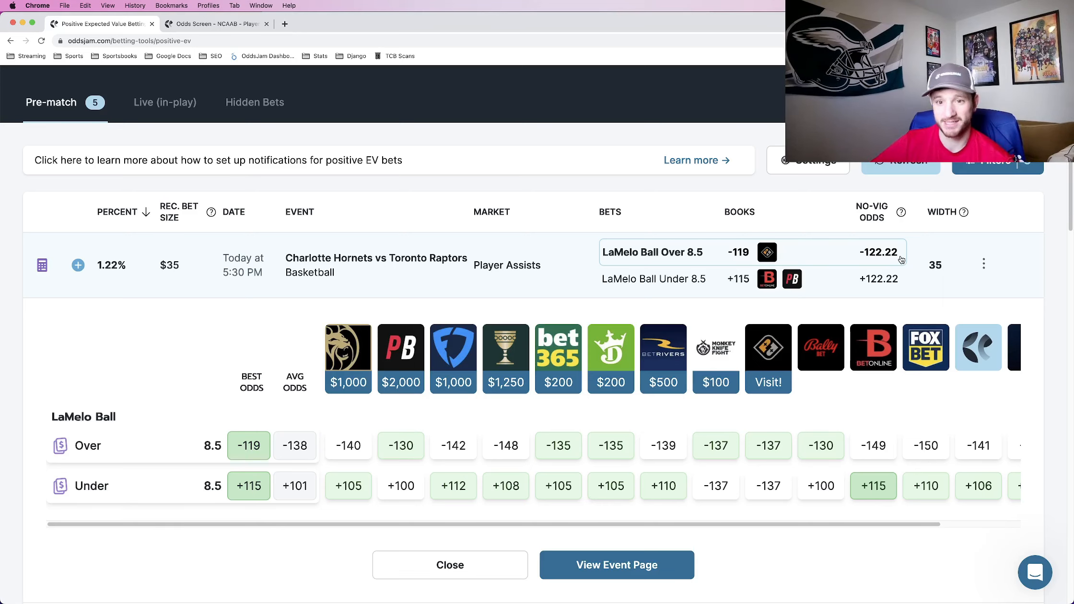
{"action": "mouse_move", "coordinate": [879, 255]}
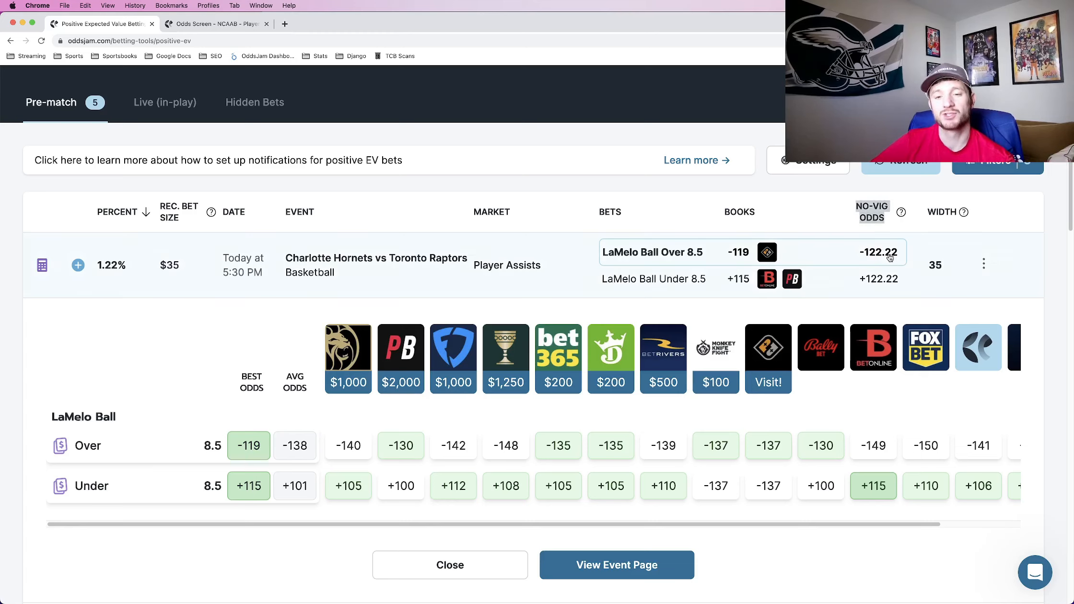
{"action": "mouse_move", "coordinate": [525, 259]}
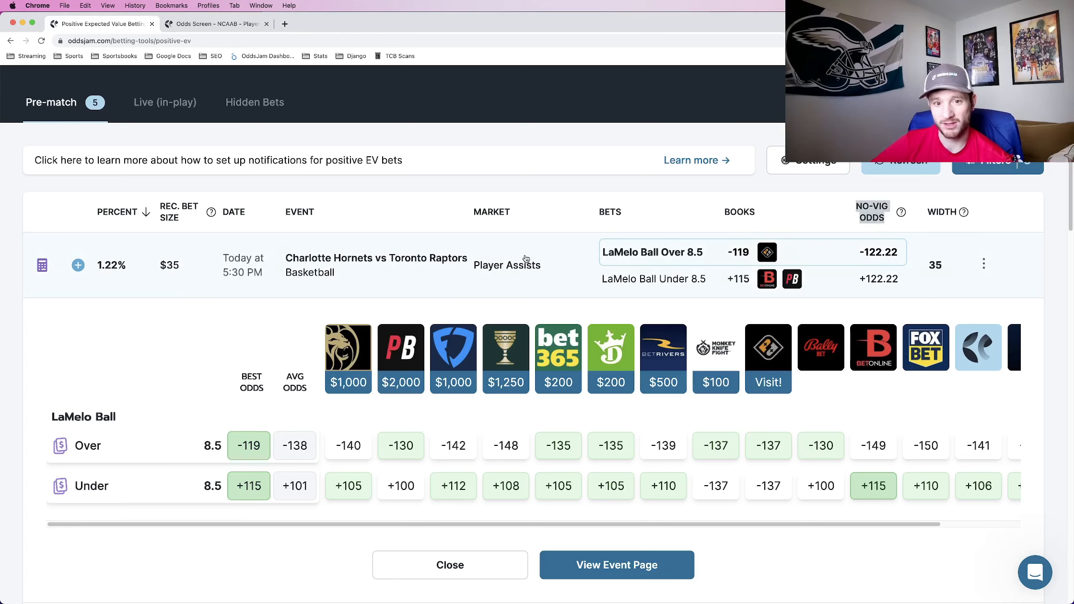
{"action": "mouse_move", "coordinate": [678, 278]}
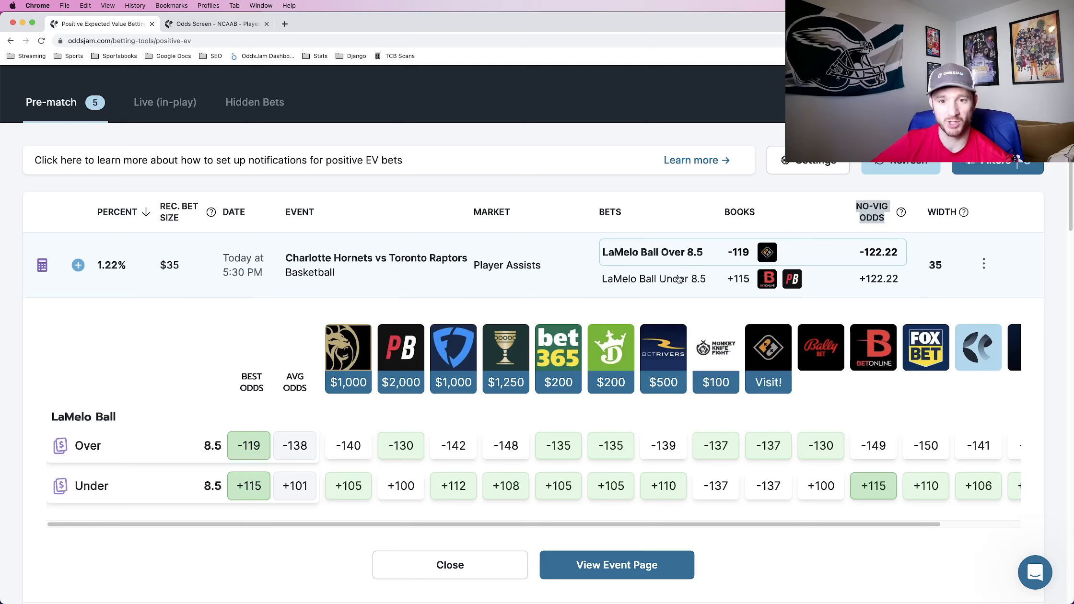
{"action": "mouse_move", "coordinate": [894, 259]}
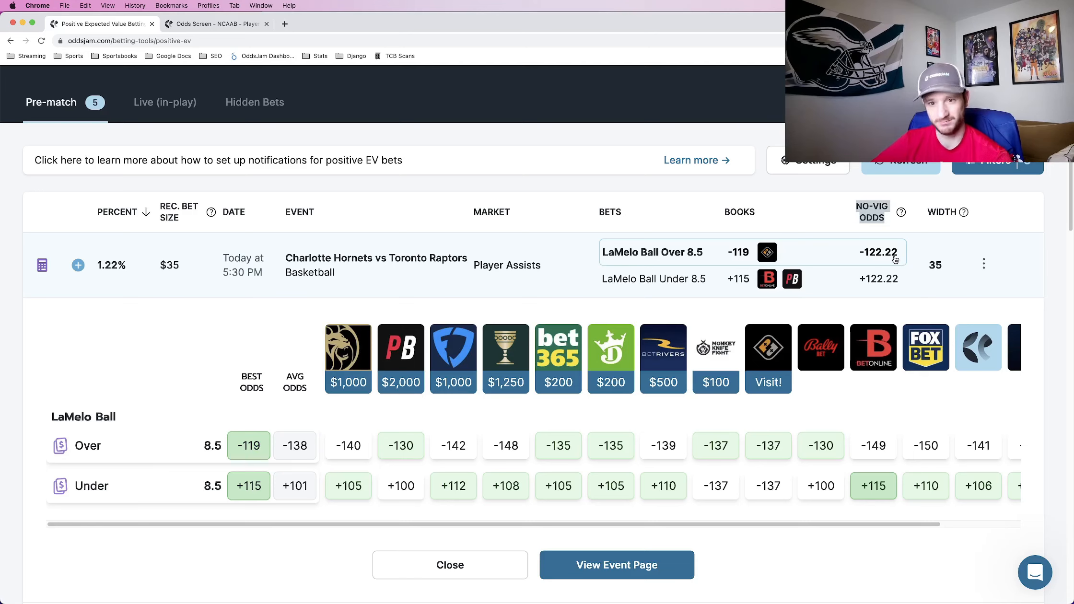
{"action": "left_click", "coordinate": [41, 265]}
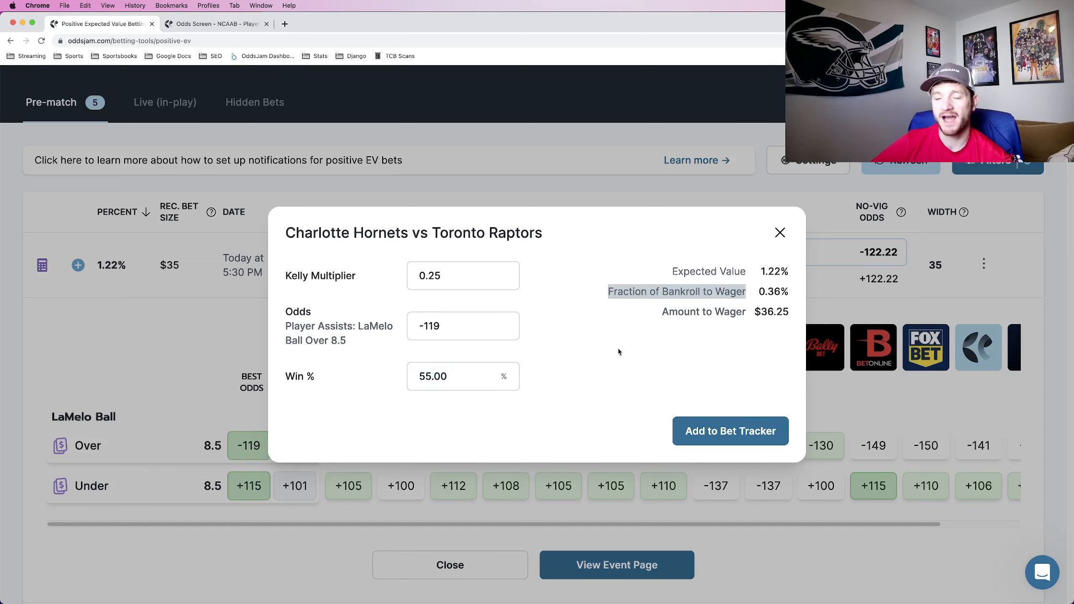
{"action": "mouse_move", "coordinate": [547, 352]}
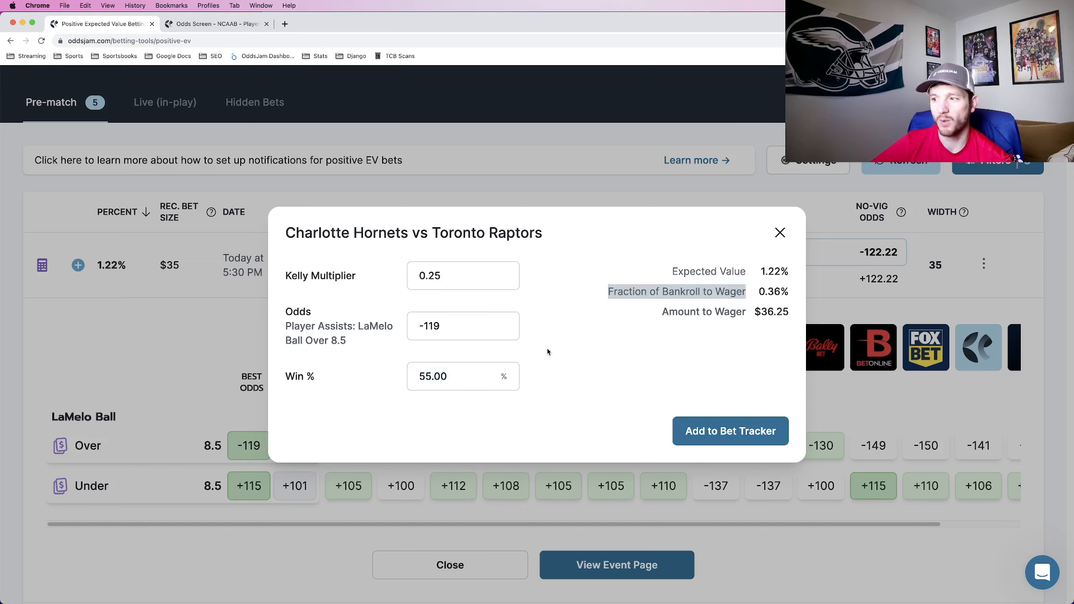
{"action": "left_click", "coordinate": [779, 233]}
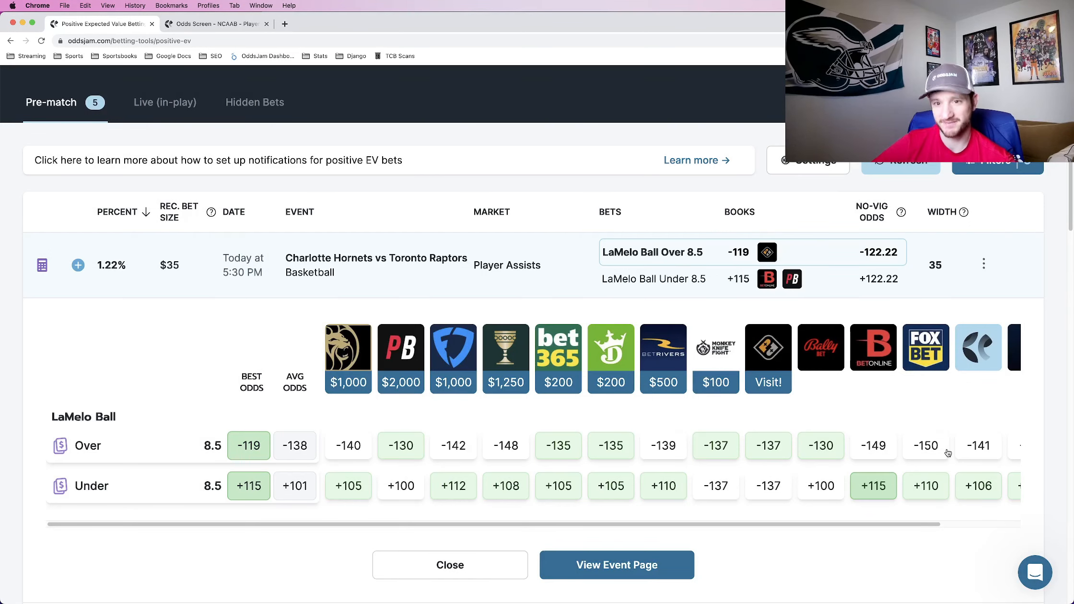
{"action": "mouse_move", "coordinate": [386, 475]}
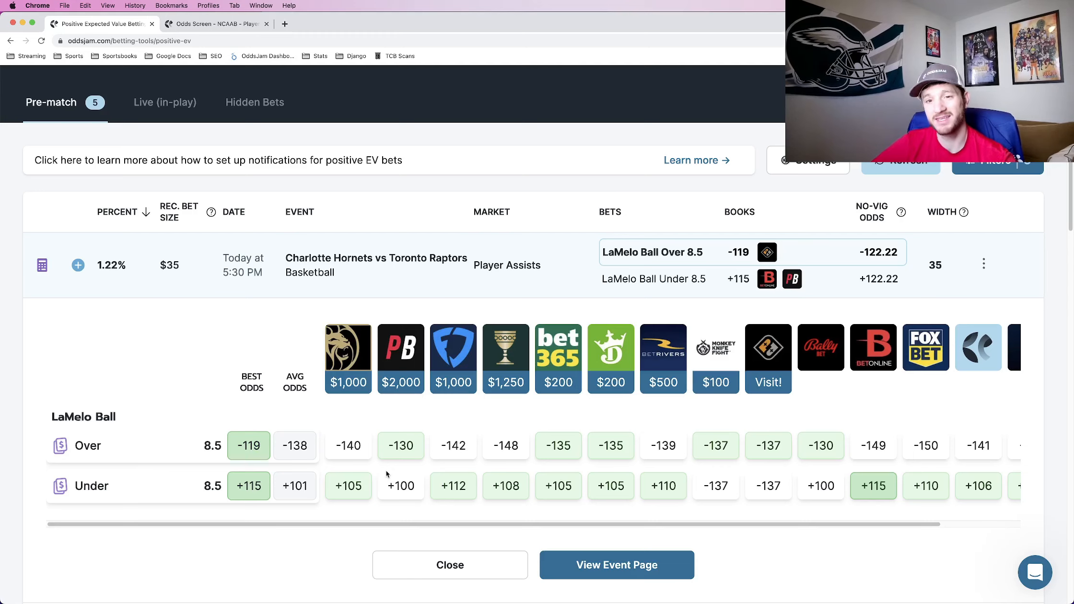
{"action": "mouse_move", "coordinate": [877, 457]}
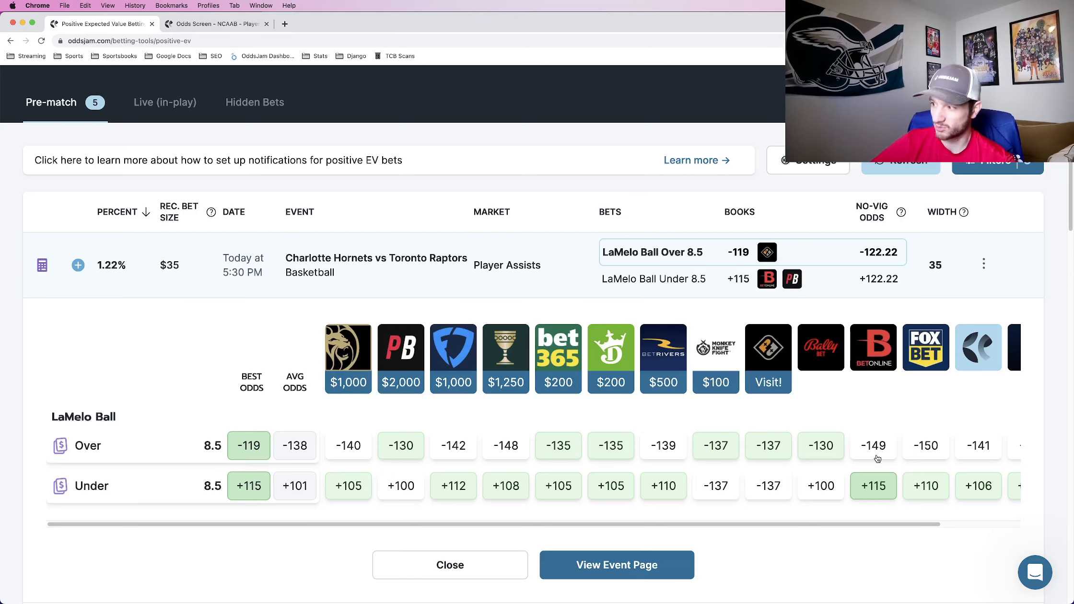
{"action": "mouse_move", "coordinate": [905, 531]}
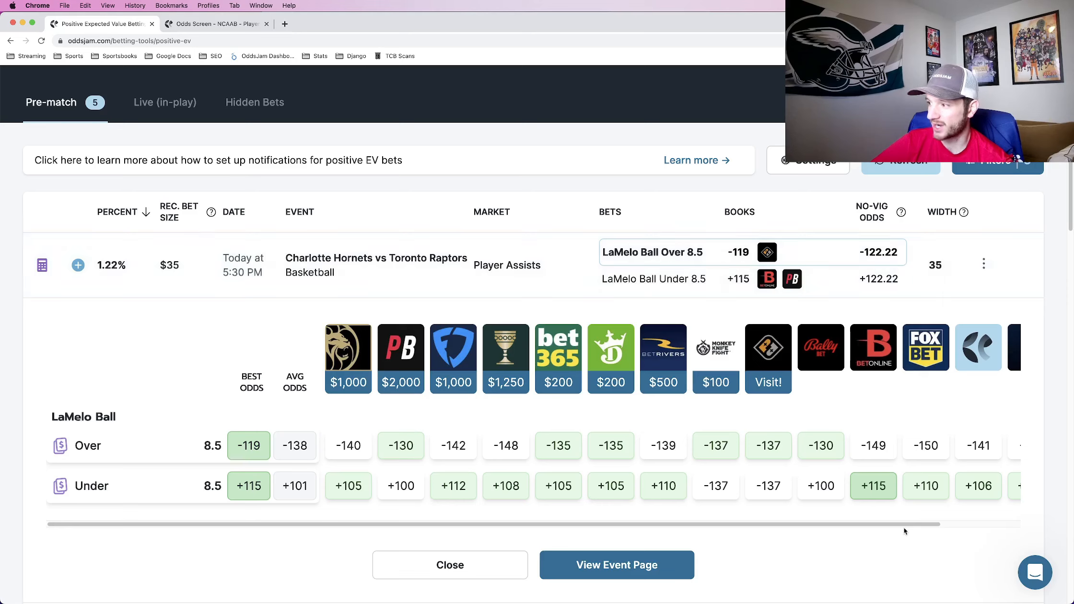
{"action": "mouse_move", "coordinate": [872, 452]}
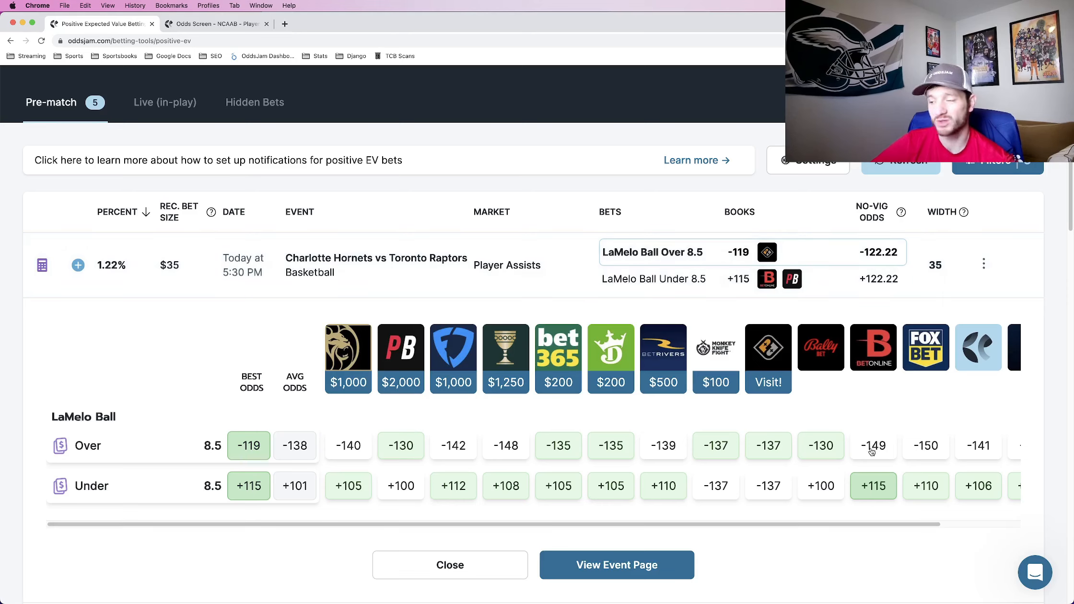
{"action": "mouse_move", "coordinate": [983, 446]}
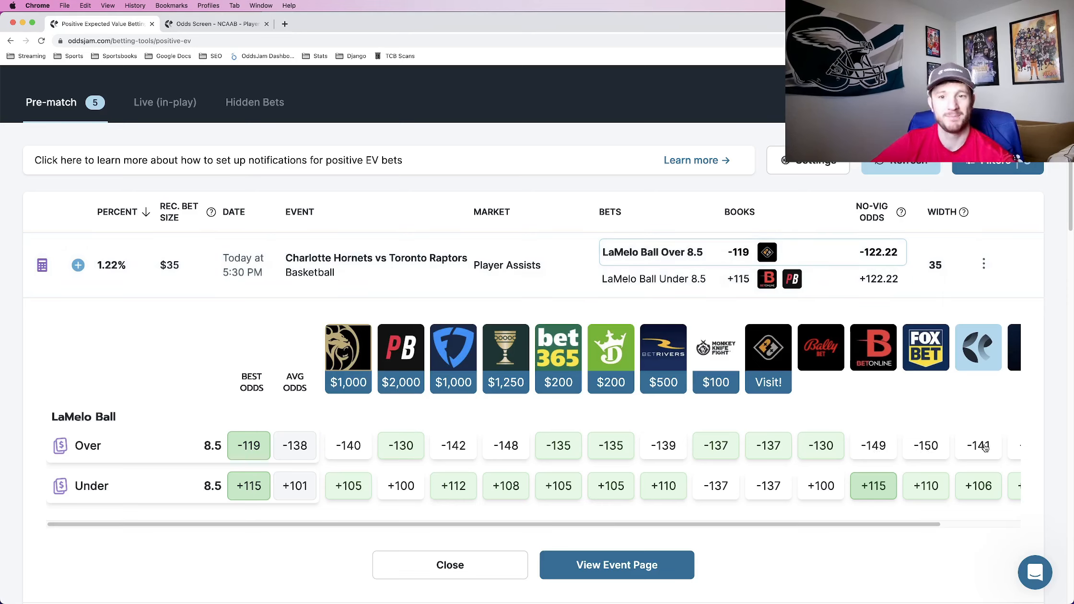
{"action": "mouse_move", "coordinate": [715, 382]}
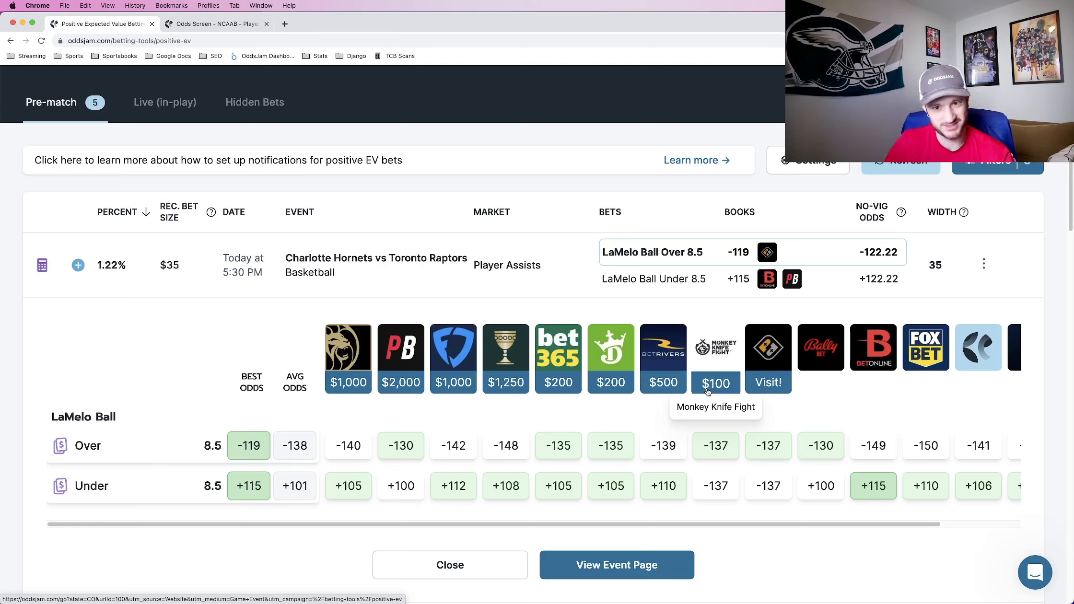
{"action": "mouse_move", "coordinate": [576, 287]}
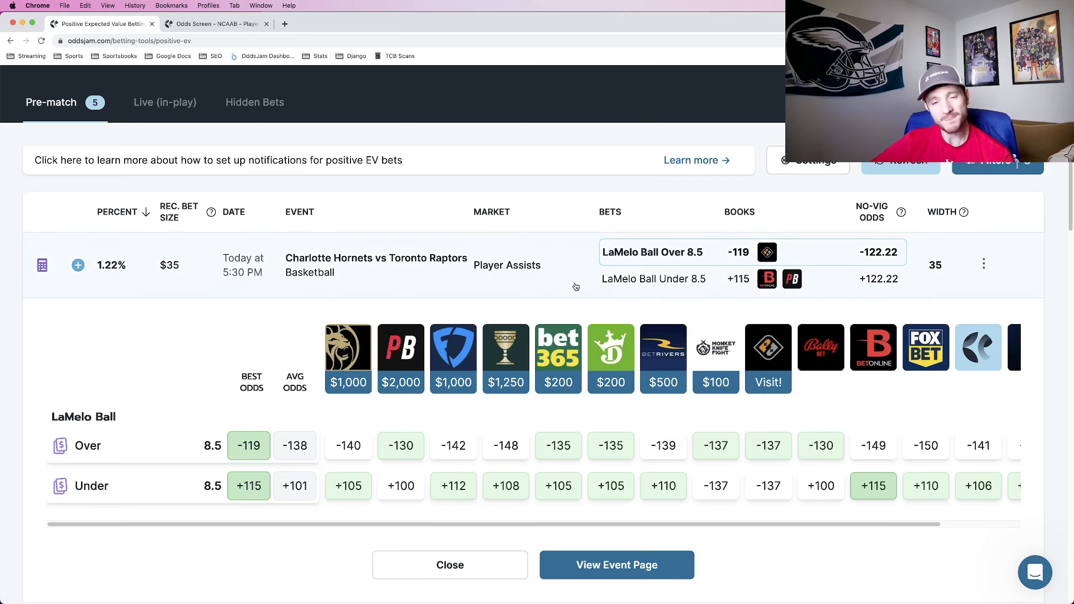
{"action": "mouse_move", "coordinate": [542, 275]}
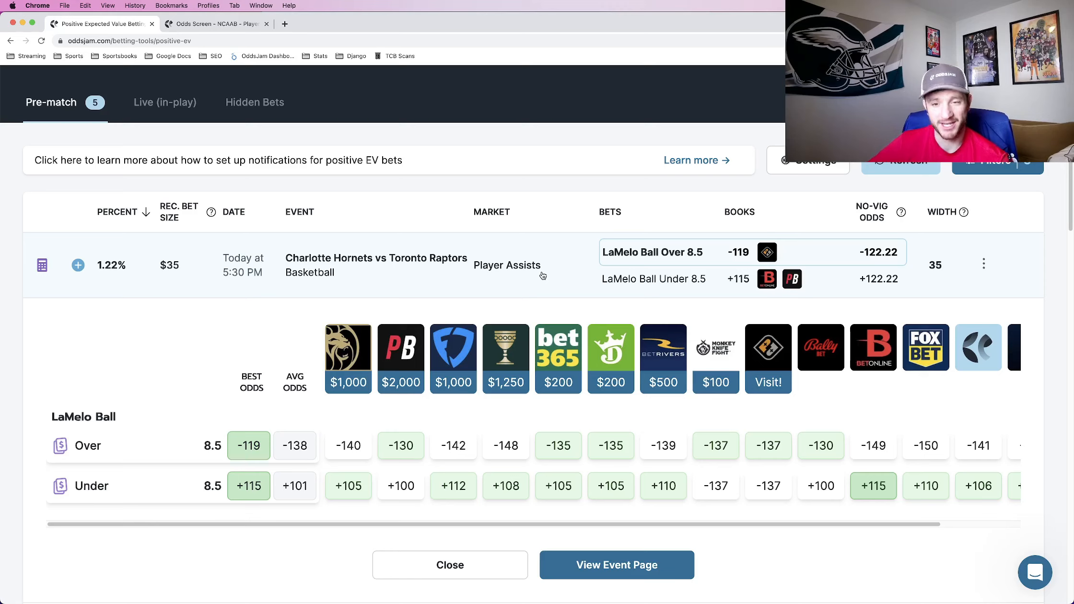
{"action": "mouse_move", "coordinate": [663, 269]}
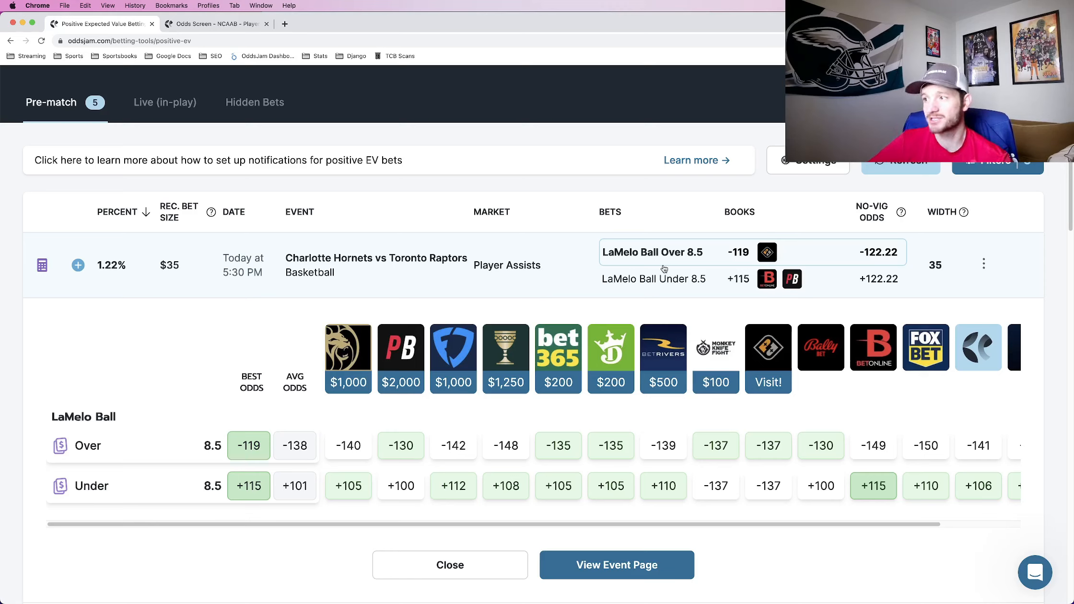
{"action": "mouse_move", "coordinate": [624, 268]}
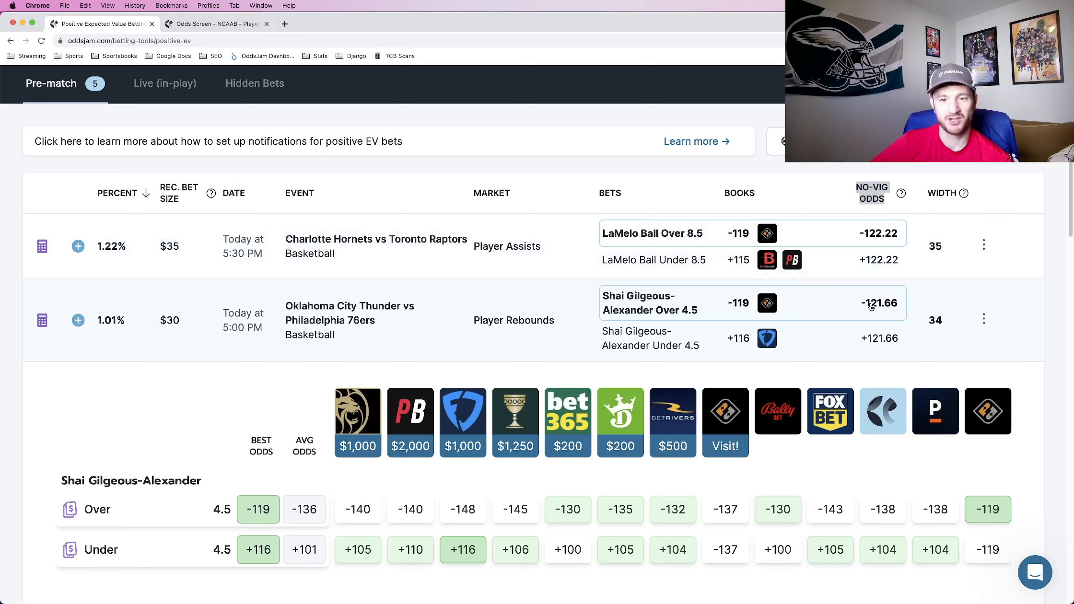
{"action": "mouse_move", "coordinate": [879, 313]}
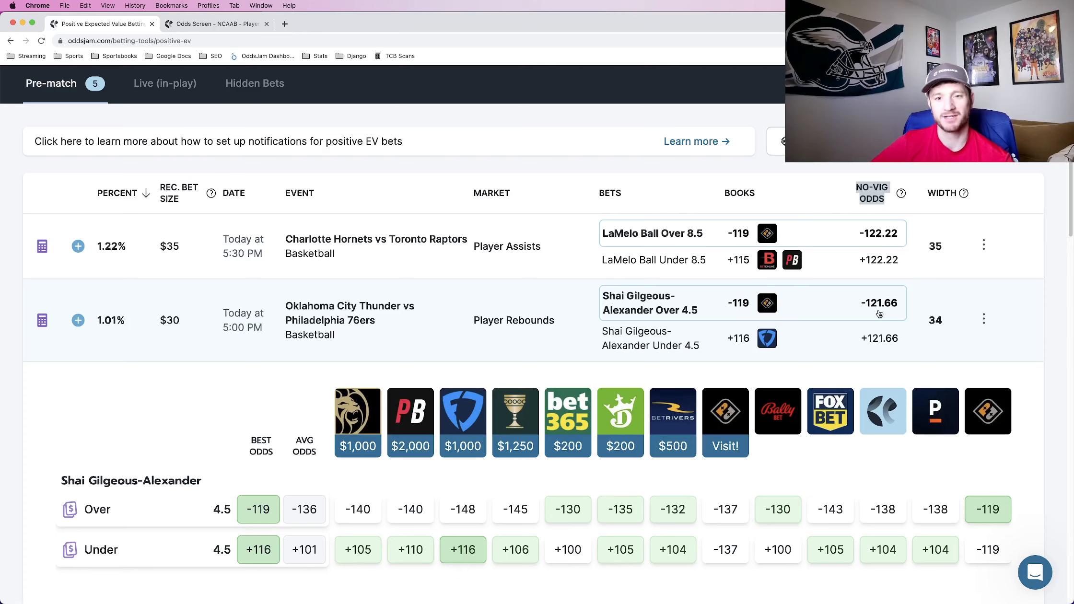
{"action": "mouse_move", "coordinate": [987, 411]}
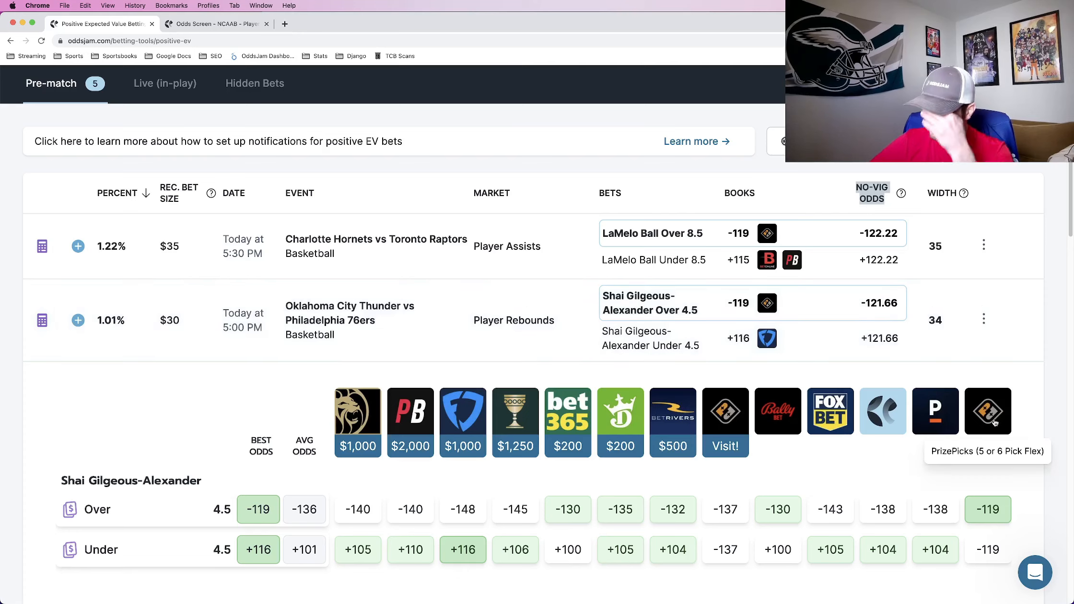
{"action": "mouse_move", "coordinate": [407, 472]}
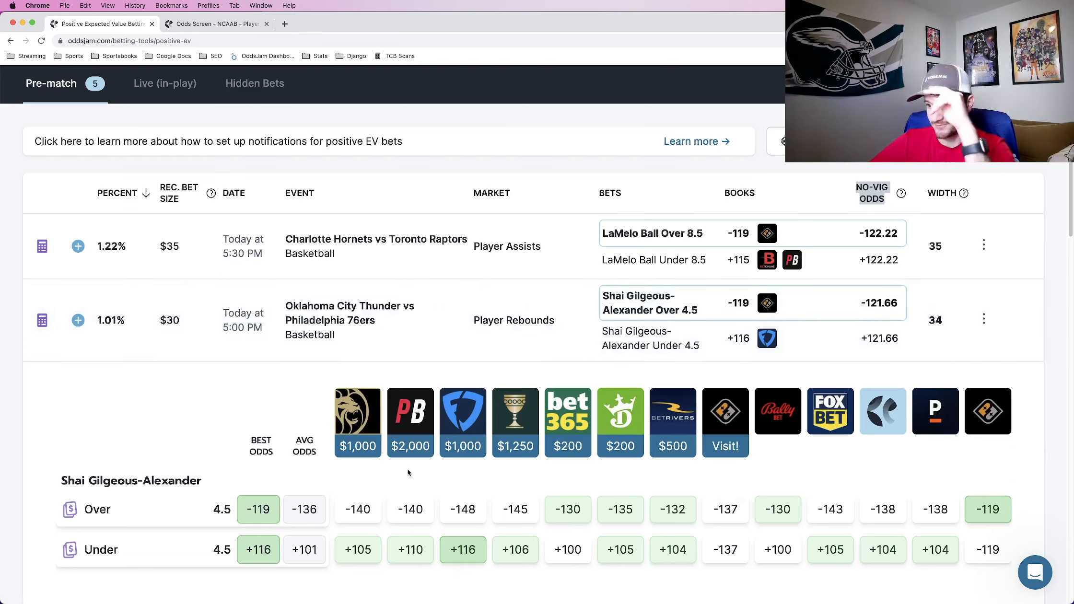
{"action": "mouse_move", "coordinate": [387, 486]}
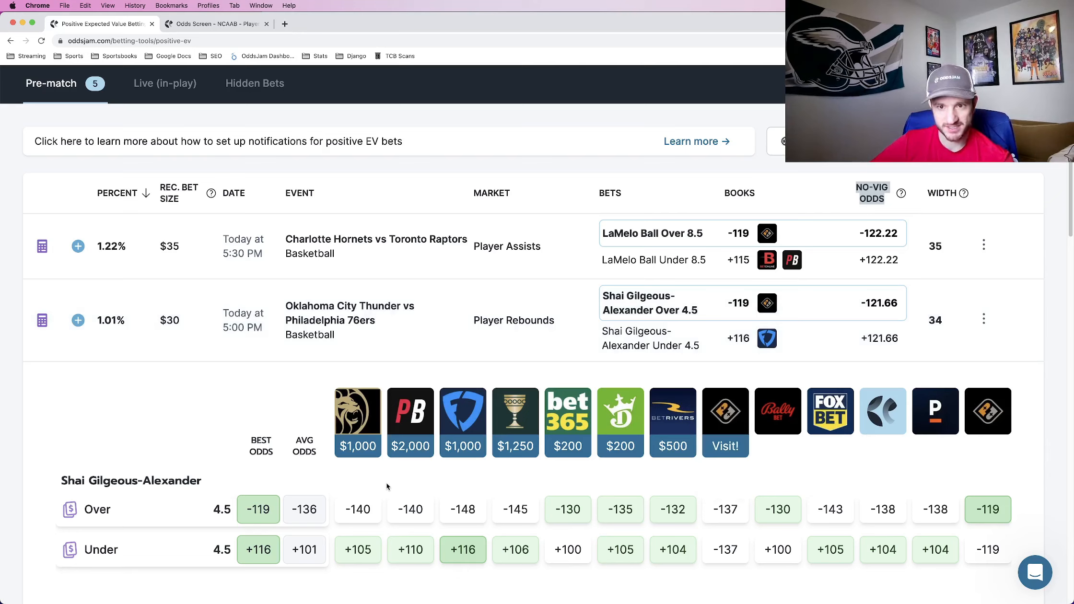
{"action": "mouse_move", "coordinate": [948, 505]}
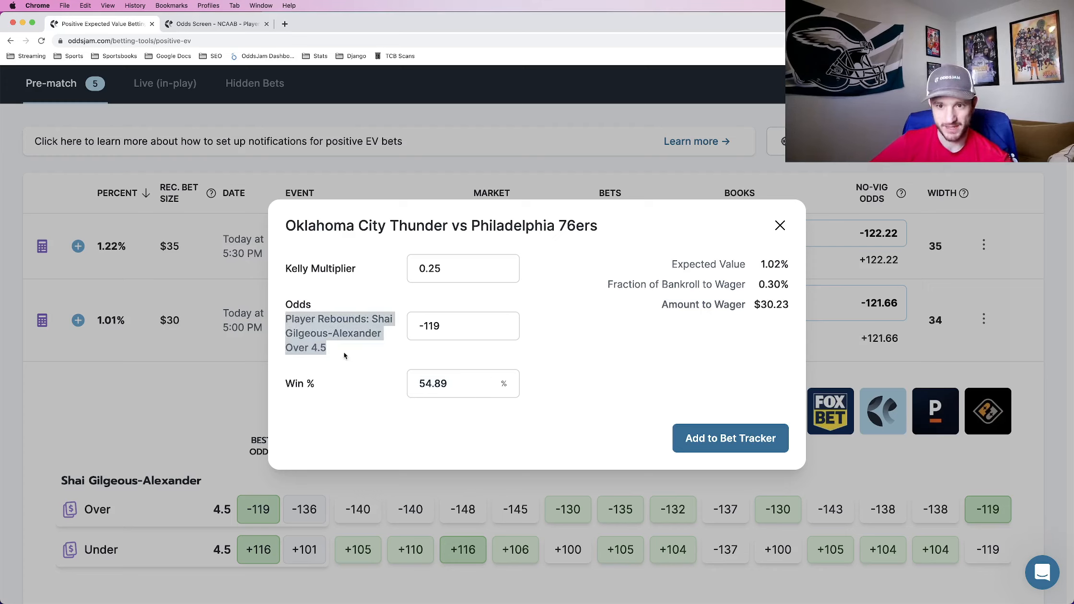
{"action": "left_click", "coordinate": [780, 225]}
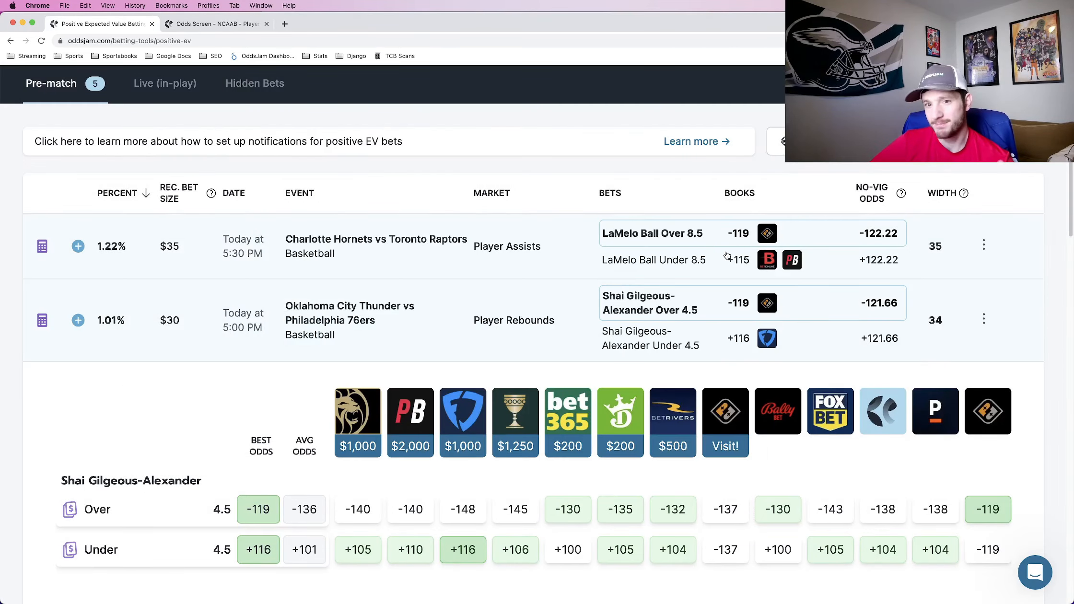
{"action": "mouse_move", "coordinate": [539, 295]}
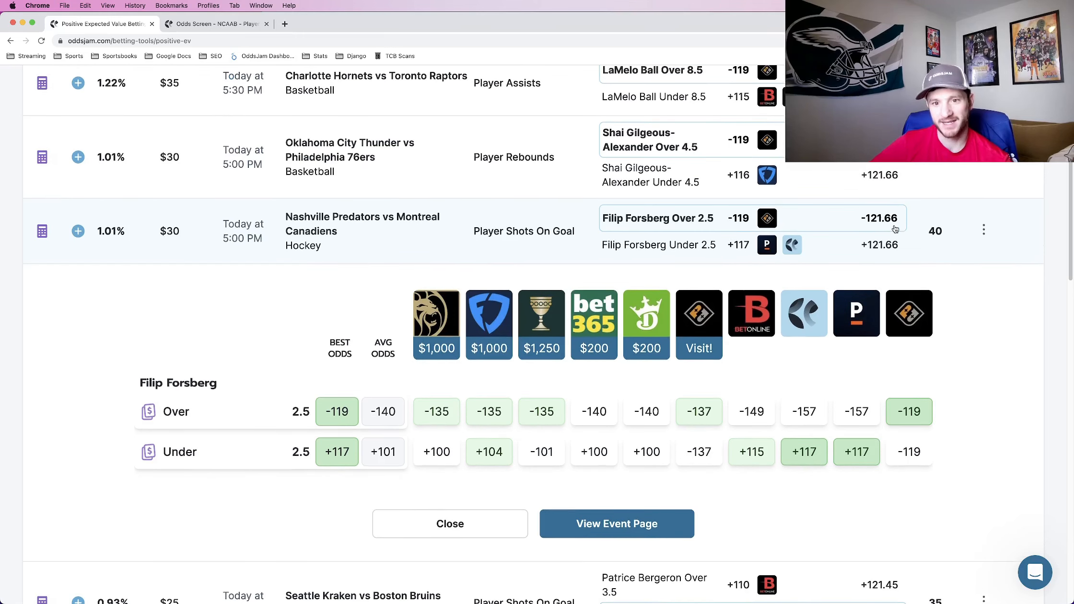
Open the bet calculator for Filip Forsberg's Over 2.5 shots-on-goal prop ($30.23 suggested).
{"action": "scroll", "scroll_direction": "up", "scroll_amount": 3}
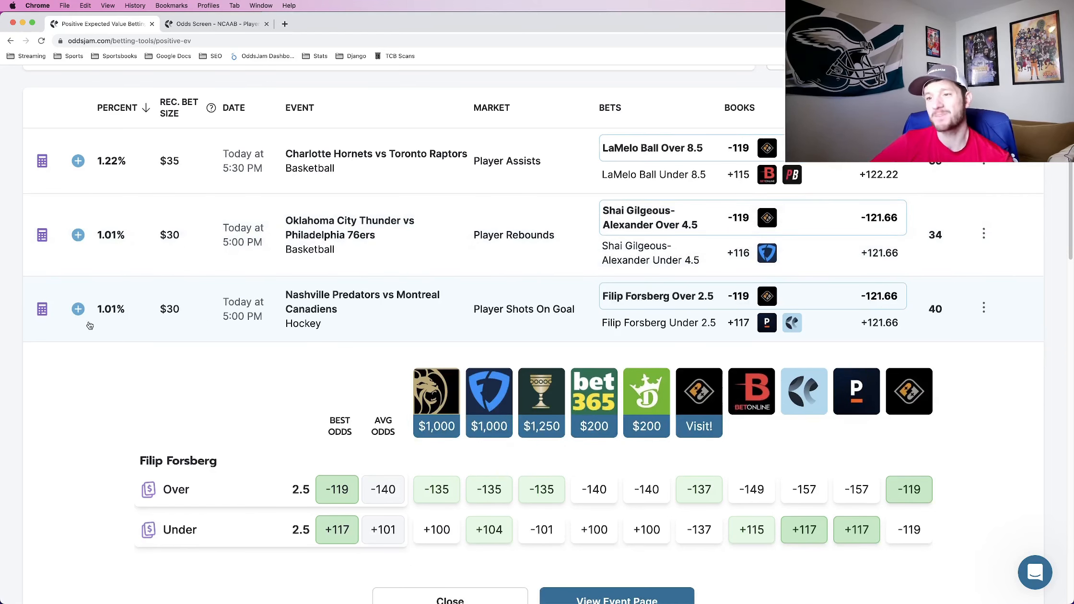
{"action": "left_click", "coordinate": [42, 309]}
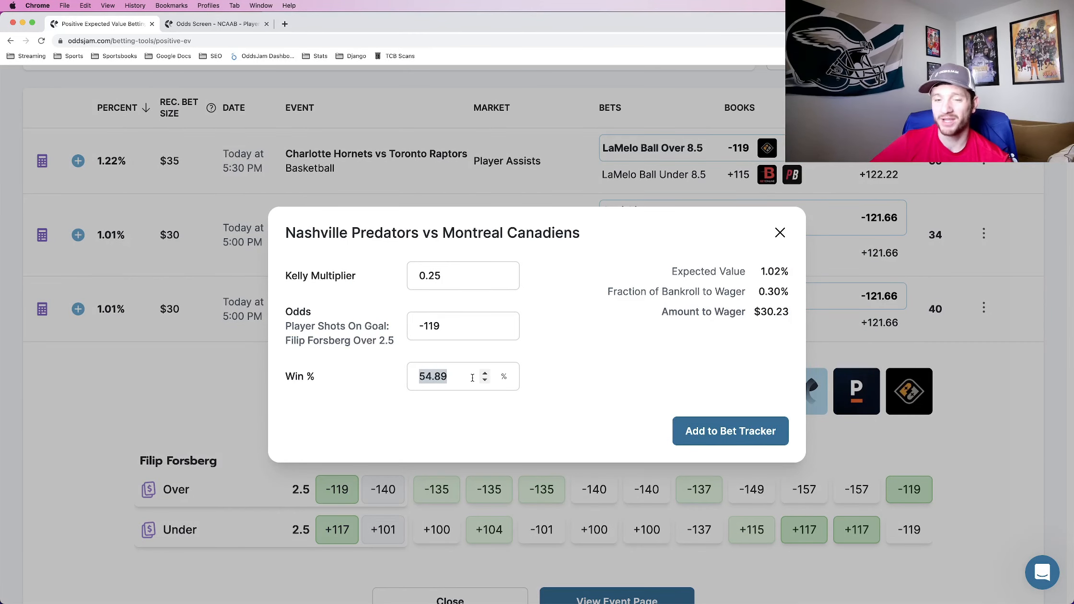
Close the Forsberg bet calculator to return to its sportsbook odds comparison.
{"action": "left_click", "coordinate": [780, 233]}
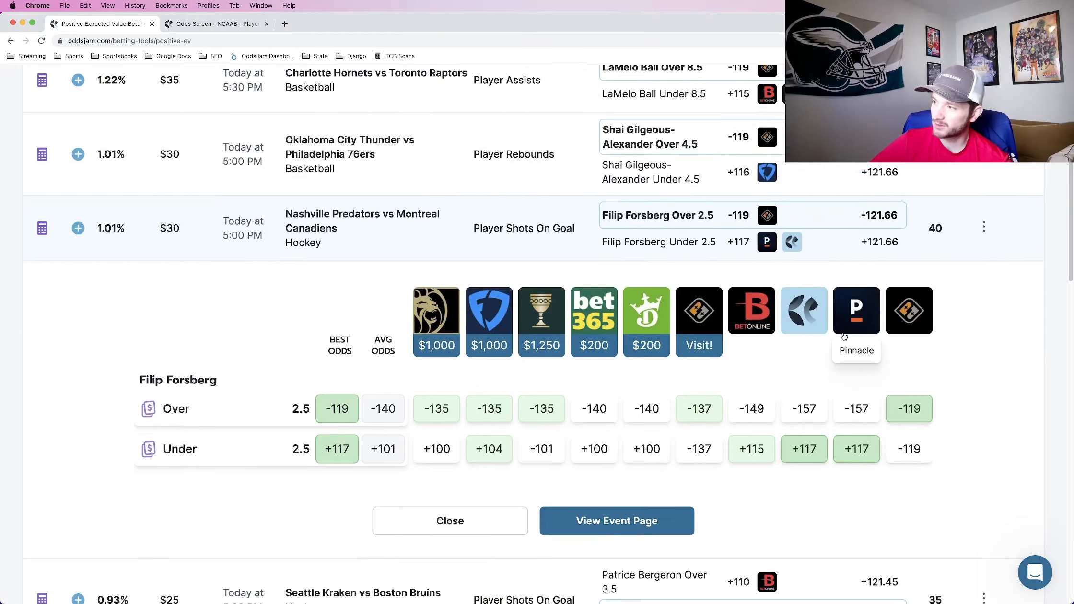
{"action": "mouse_move", "coordinate": [864, 424]}
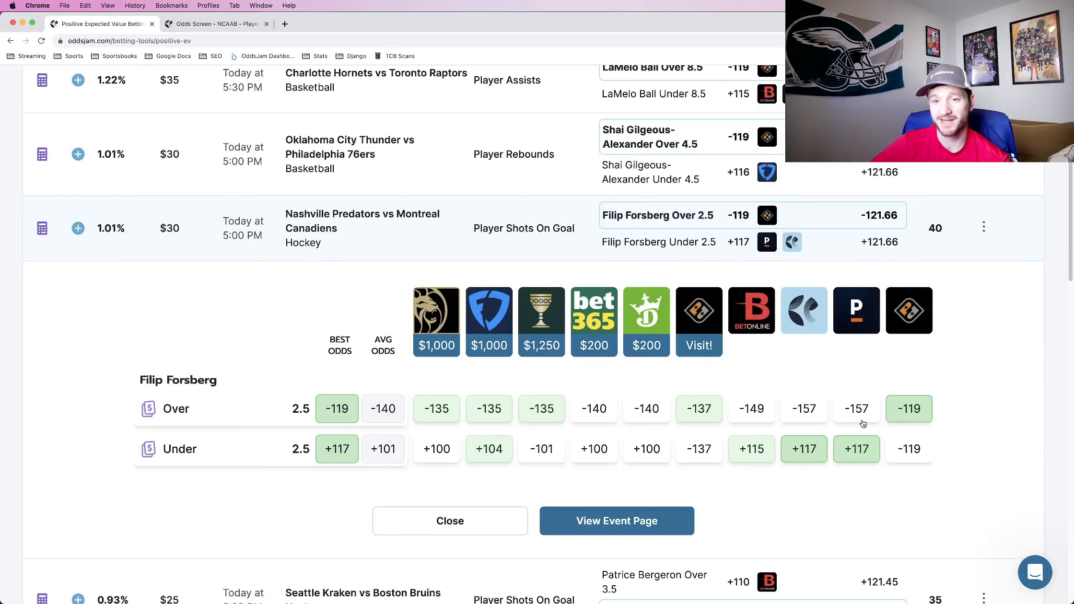
{"action": "mouse_move", "coordinate": [758, 411]}
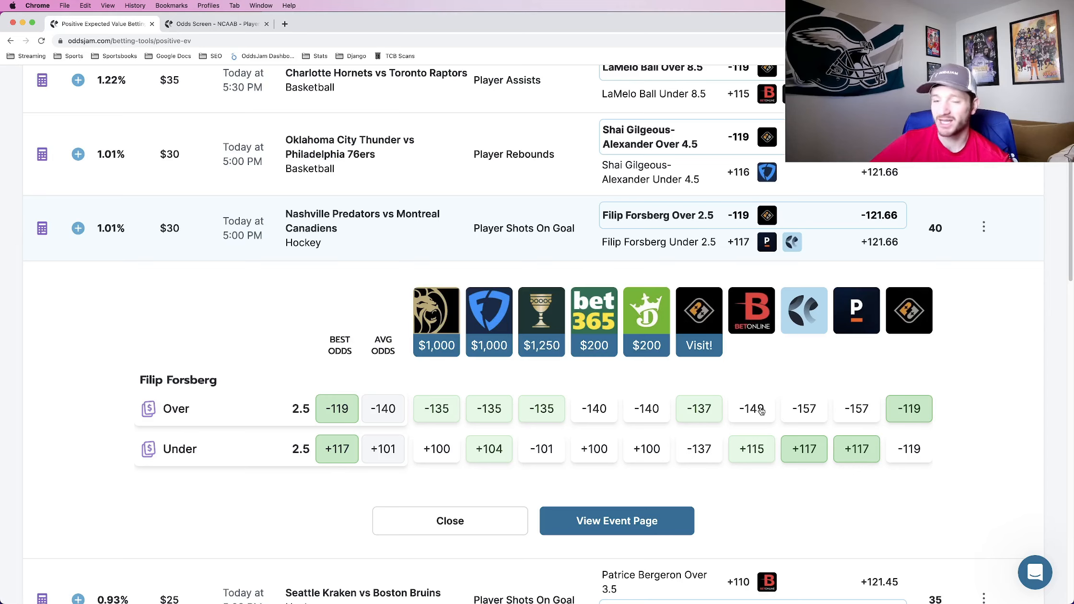
{"action": "mouse_move", "coordinate": [751, 322]}
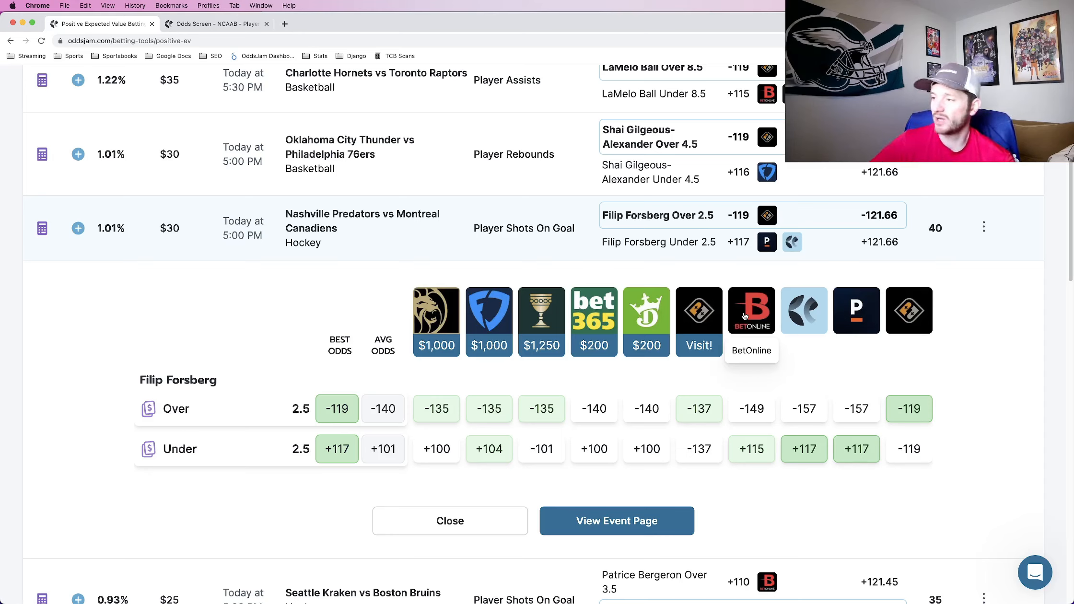
{"action": "mouse_move", "coordinate": [769, 425]}
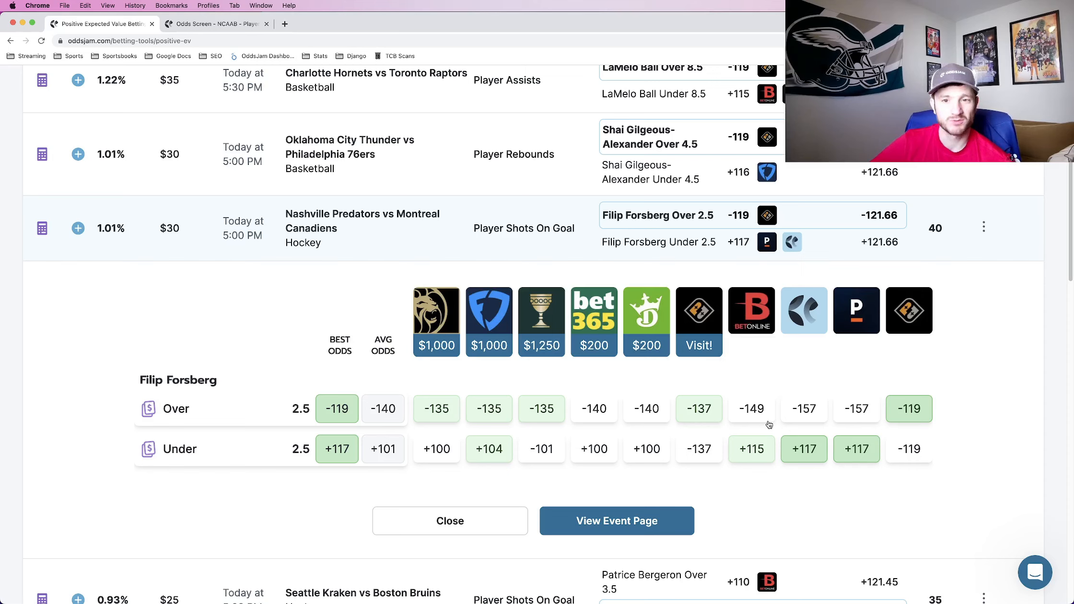
{"action": "mouse_move", "coordinate": [748, 222]}
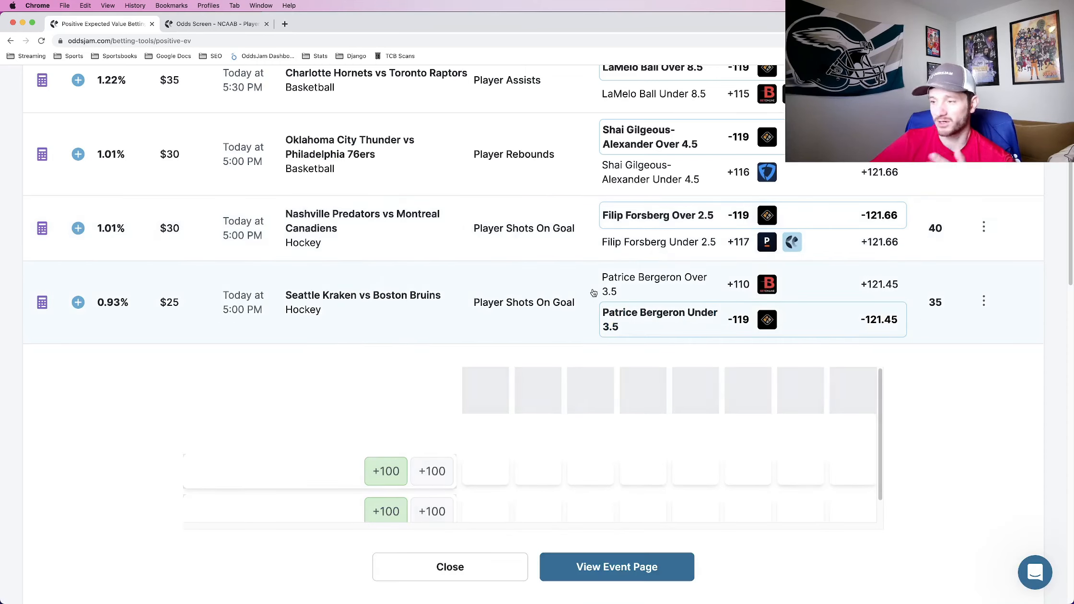
{"action": "mouse_move", "coordinate": [644, 331]}
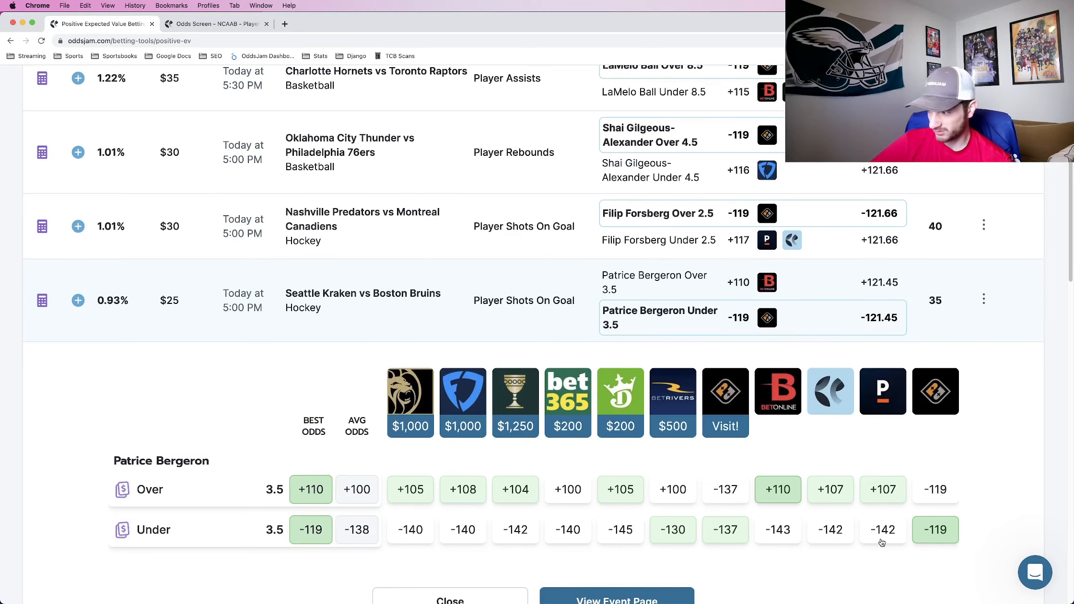
{"action": "mouse_move", "coordinate": [777, 532]}
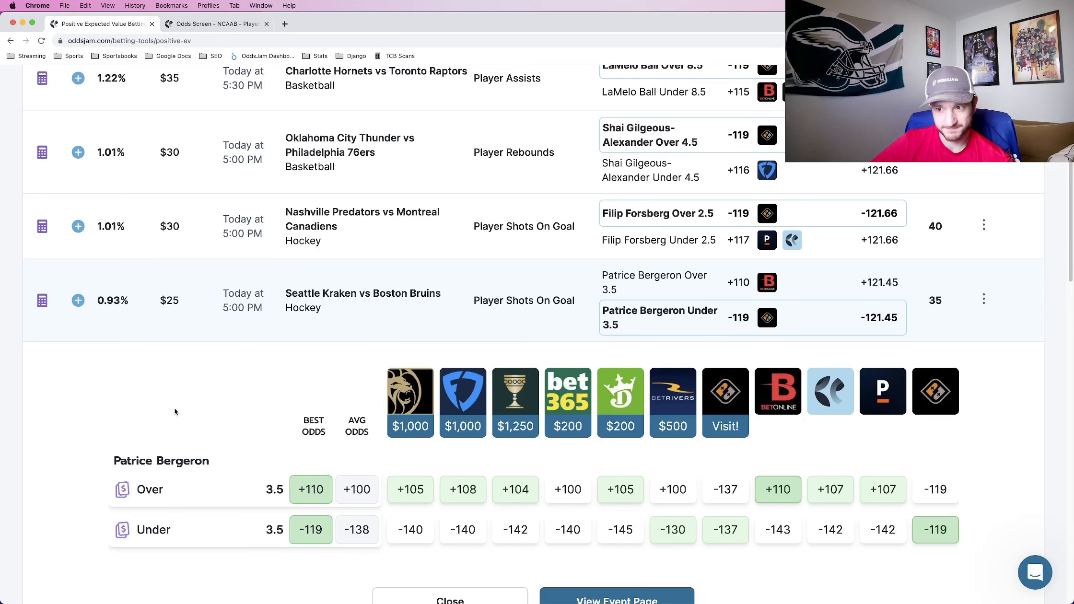
Check the bet sizing calculator for Patrice Bergeron's shots-on-goal prop, then close it.
{"action": "left_click", "coordinate": [41, 300]}
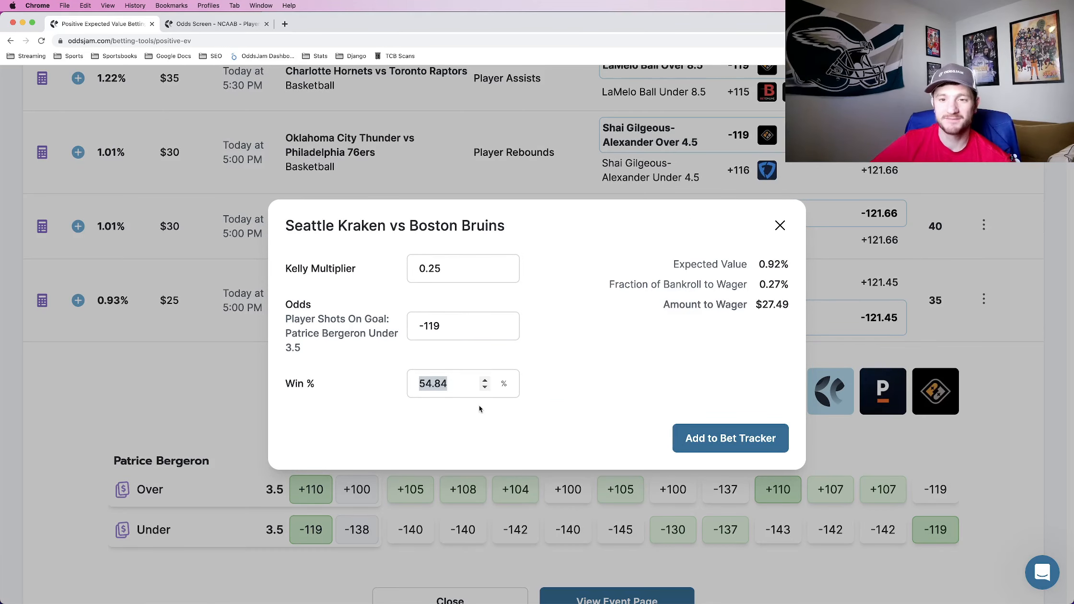
{"action": "mouse_move", "coordinate": [456, 418]}
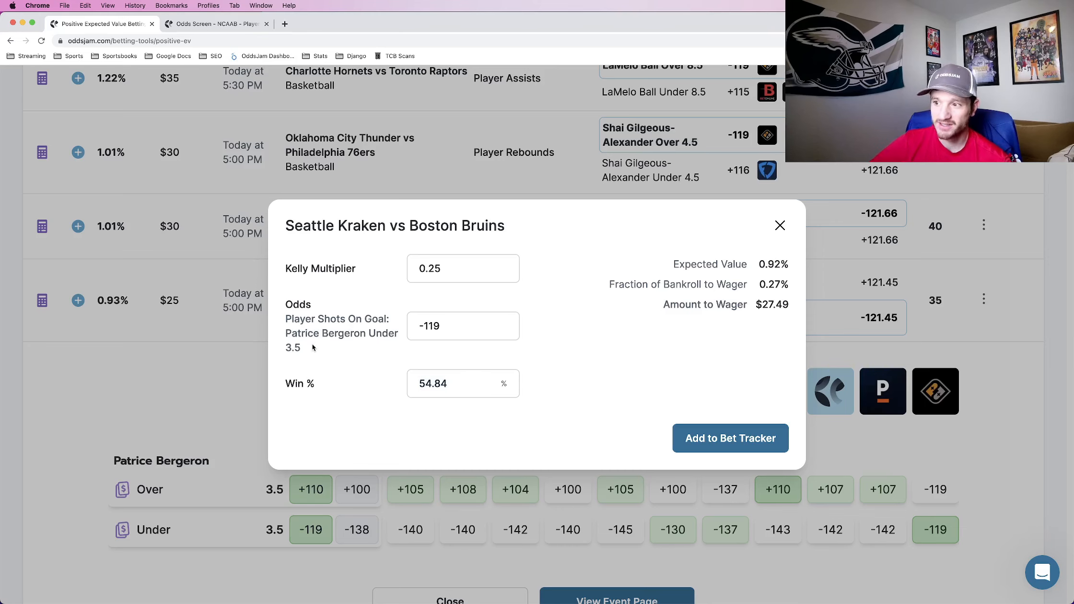
{"action": "left_click", "coordinate": [780, 226]}
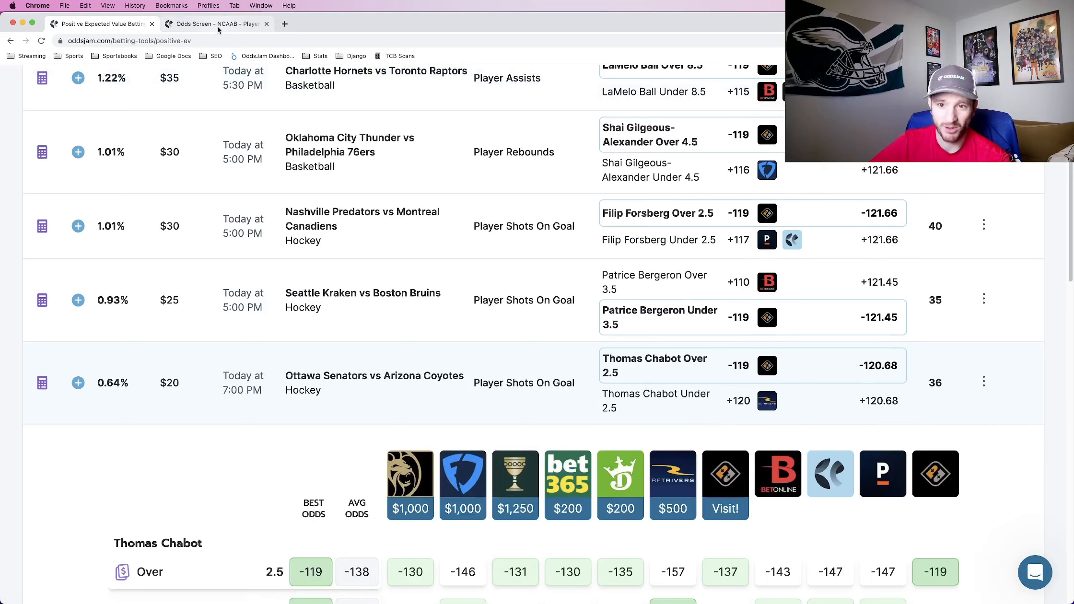
Review the $19.28 suggested stake for Thomas Chabot's Over 2.5 shots, then close it.
{"action": "scroll", "scroll_direction": "down", "scroll_amount": 3}
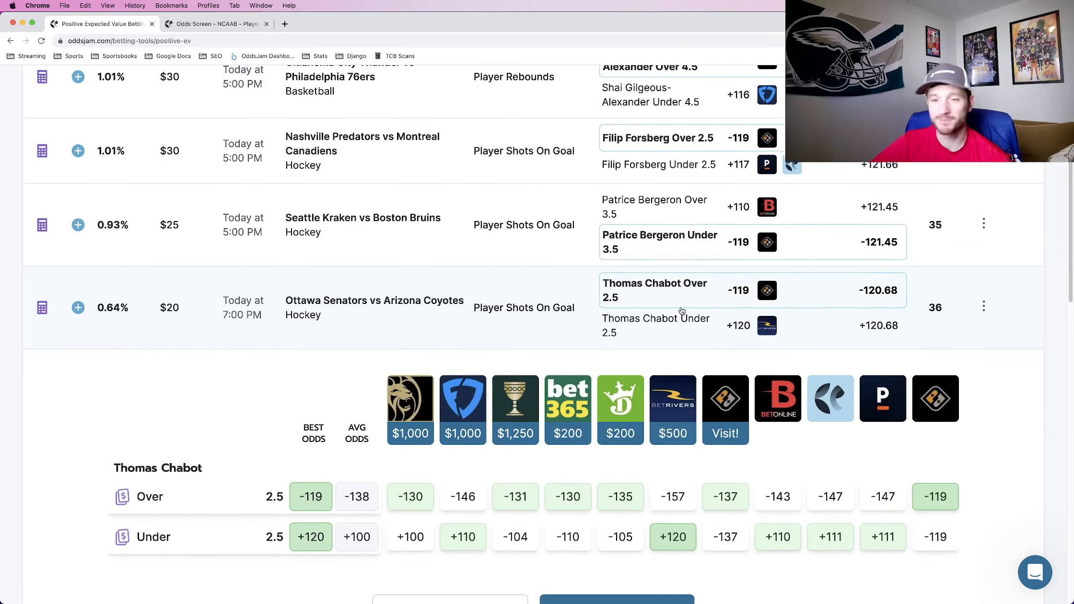
{"action": "mouse_move", "coordinate": [728, 302]}
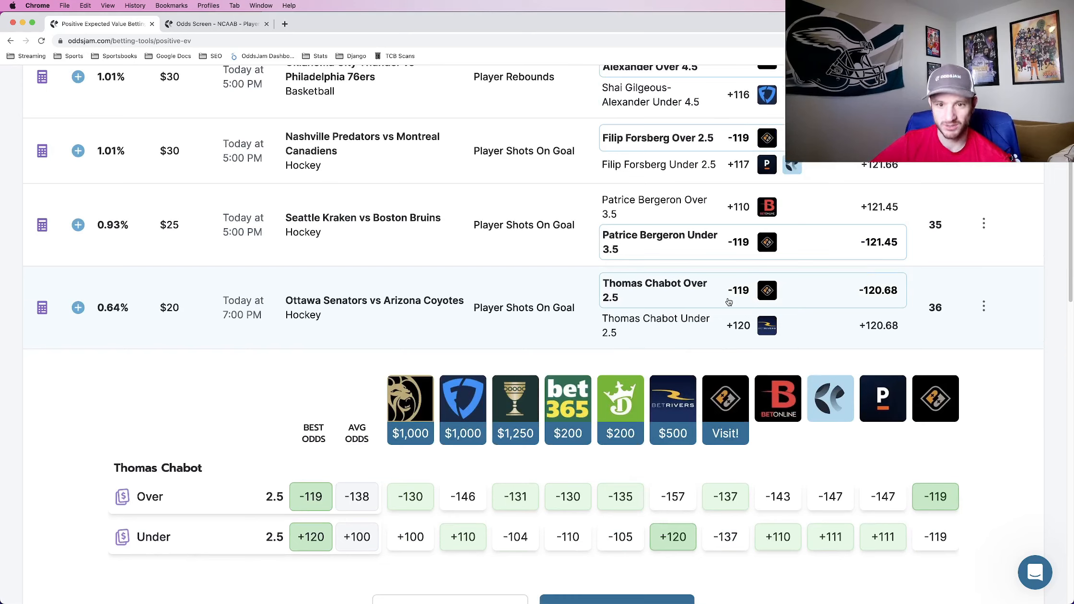
{"action": "mouse_move", "coordinate": [895, 298]}
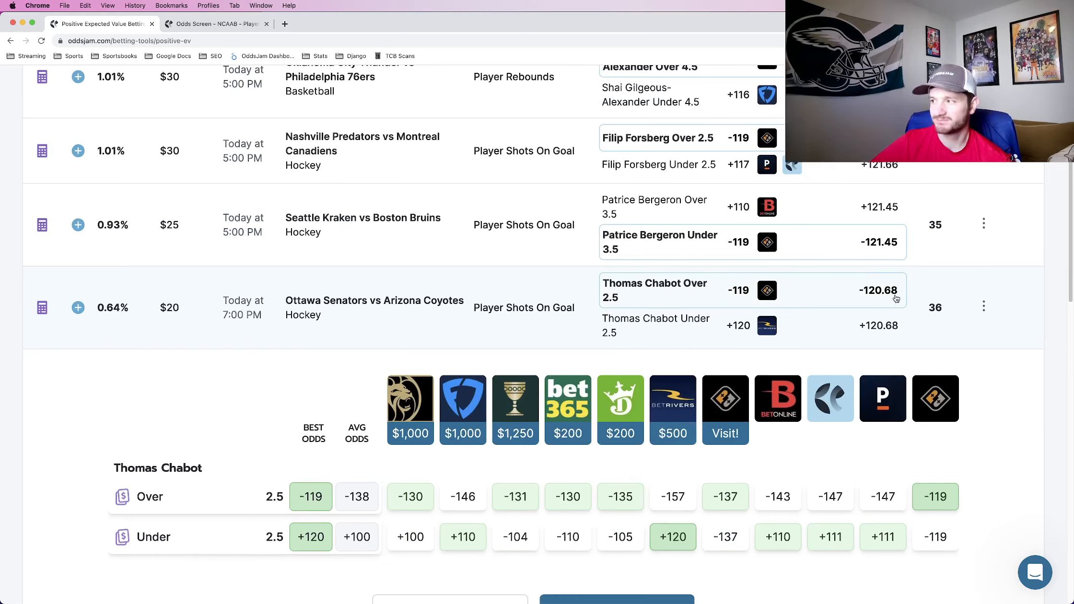
{"action": "mouse_move", "coordinate": [882, 398]}
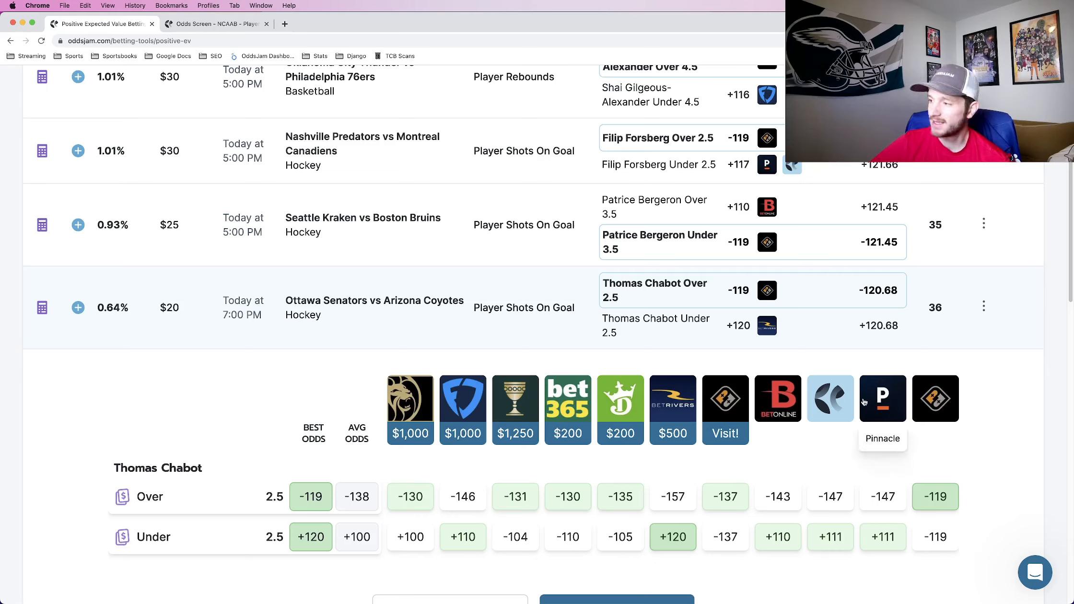
{"action": "mouse_move", "coordinate": [778, 483]}
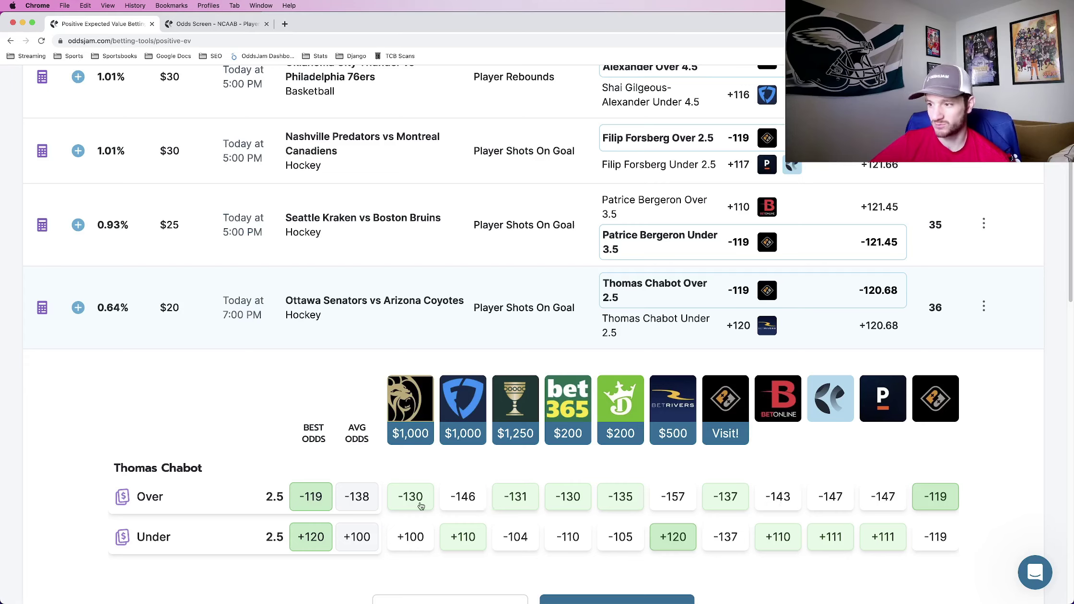
{"action": "mouse_move", "coordinate": [622, 500]}
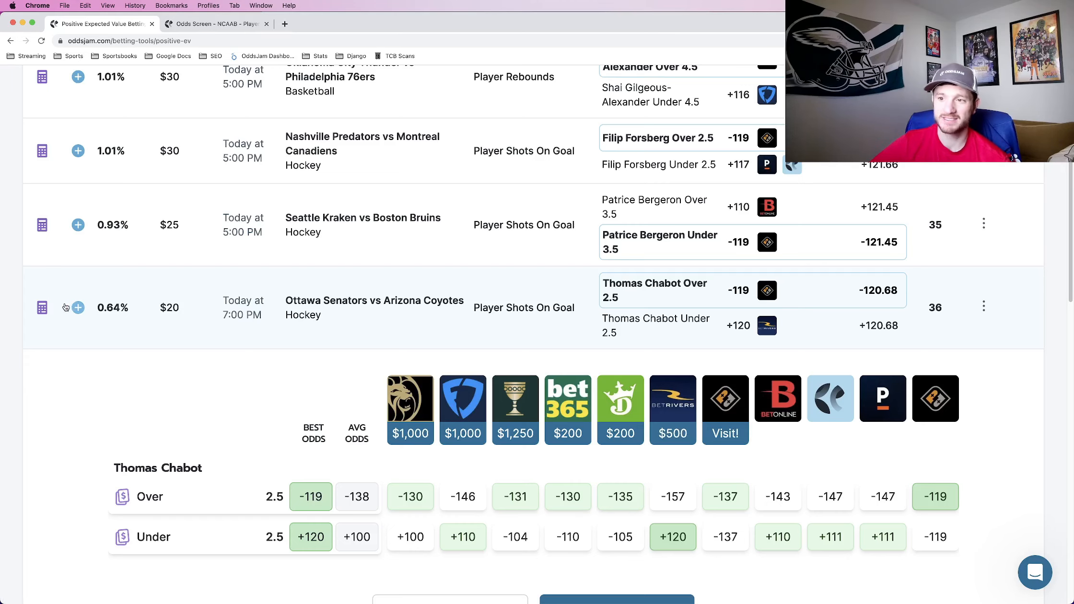
{"action": "left_click", "coordinate": [42, 307]}
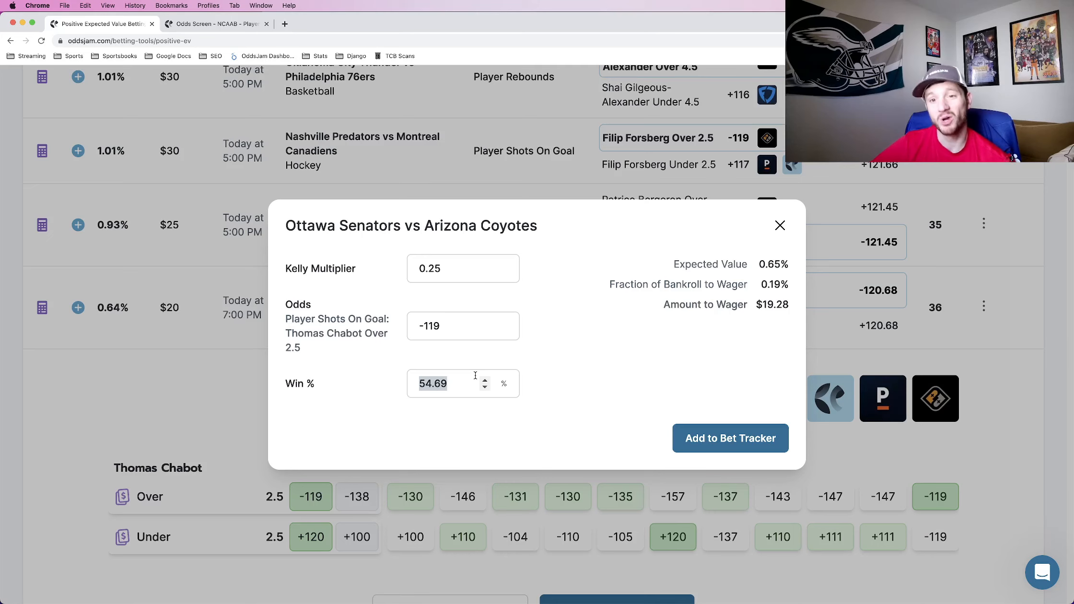
{"action": "left_click", "coordinate": [780, 225]}
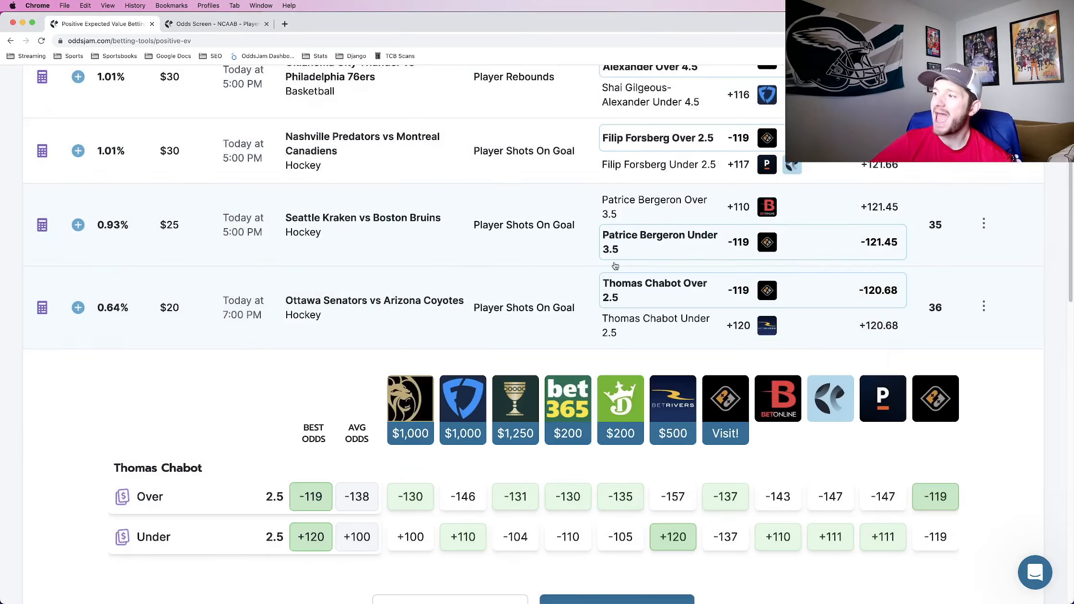
{"action": "scroll", "scroll_direction": "up", "scroll_amount": 3}
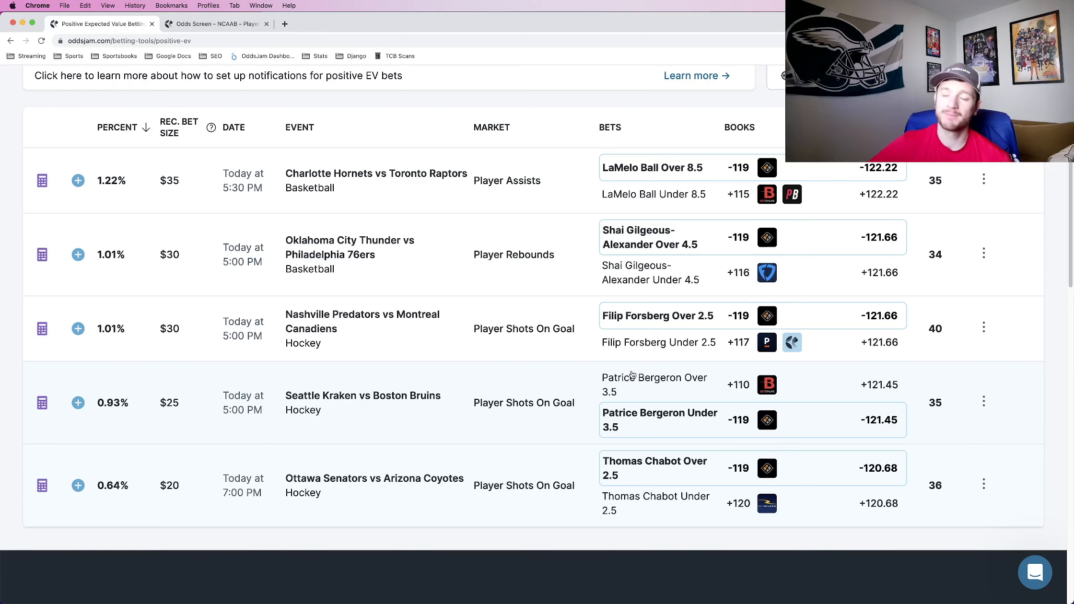
Switch to the NCAAB player points odds screen and browse Ohio State vs Minnesota lines.
{"action": "left_click", "coordinate": [216, 23]}
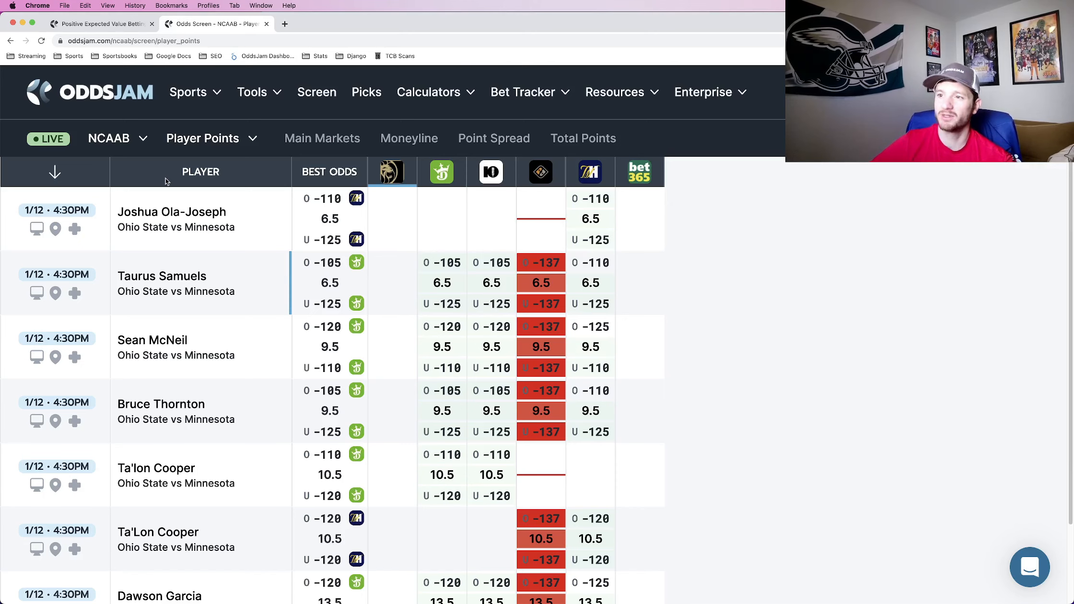
{"action": "mouse_move", "coordinate": [130, 149]}
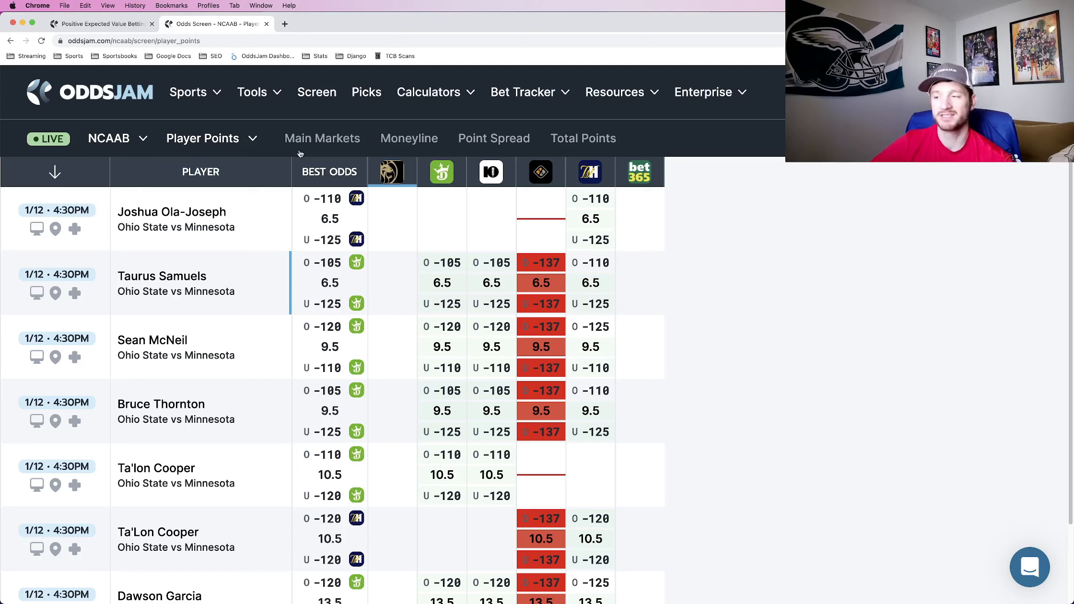
{"action": "mouse_move", "coordinate": [638, 171]}
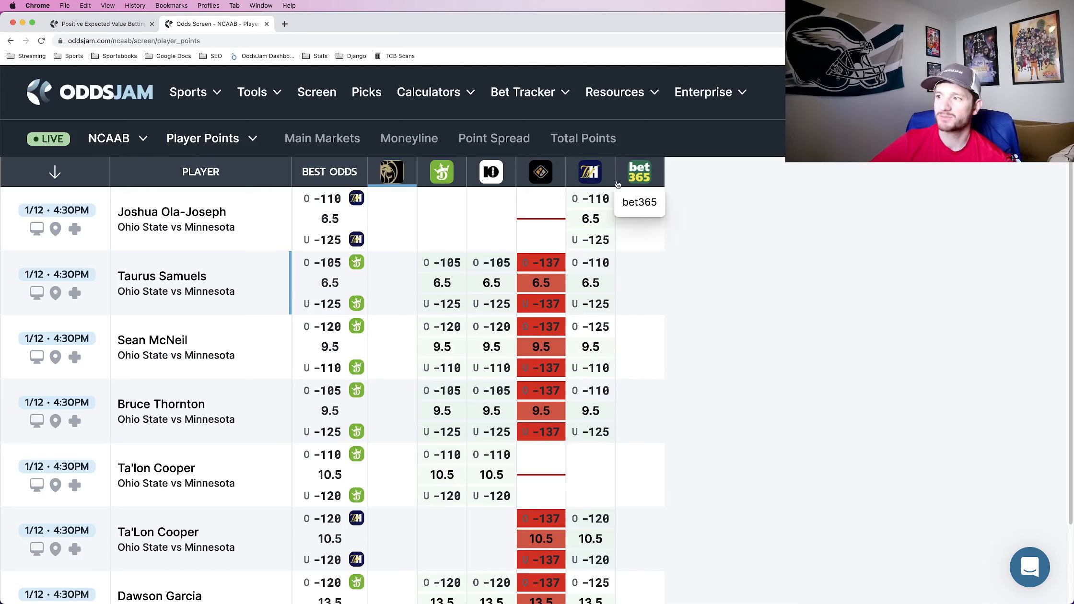
{"action": "mouse_move", "coordinate": [610, 184]}
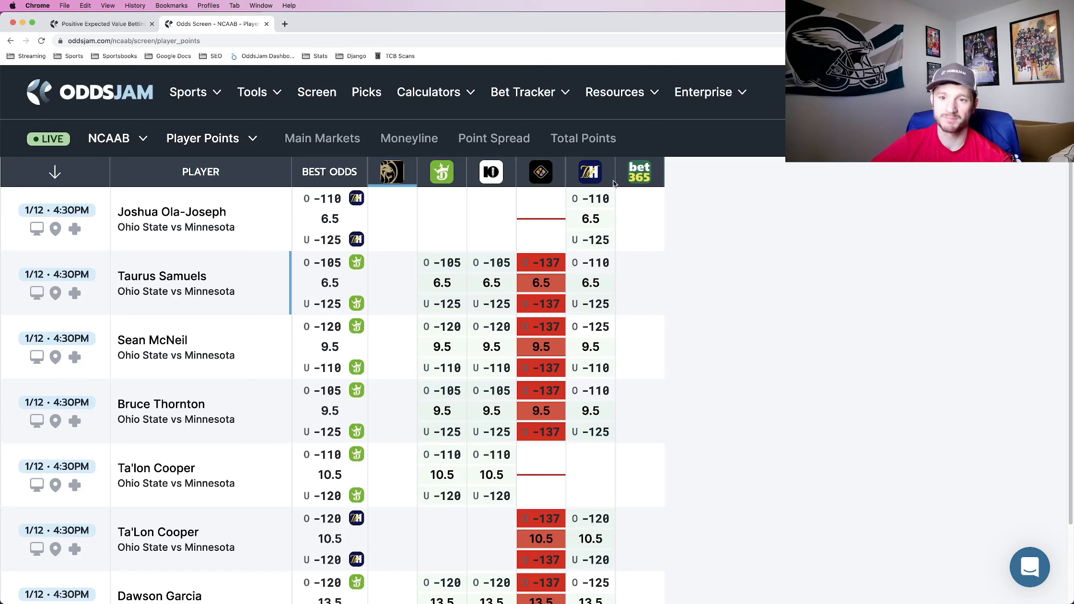
{"action": "mouse_move", "coordinate": [261, 170]}
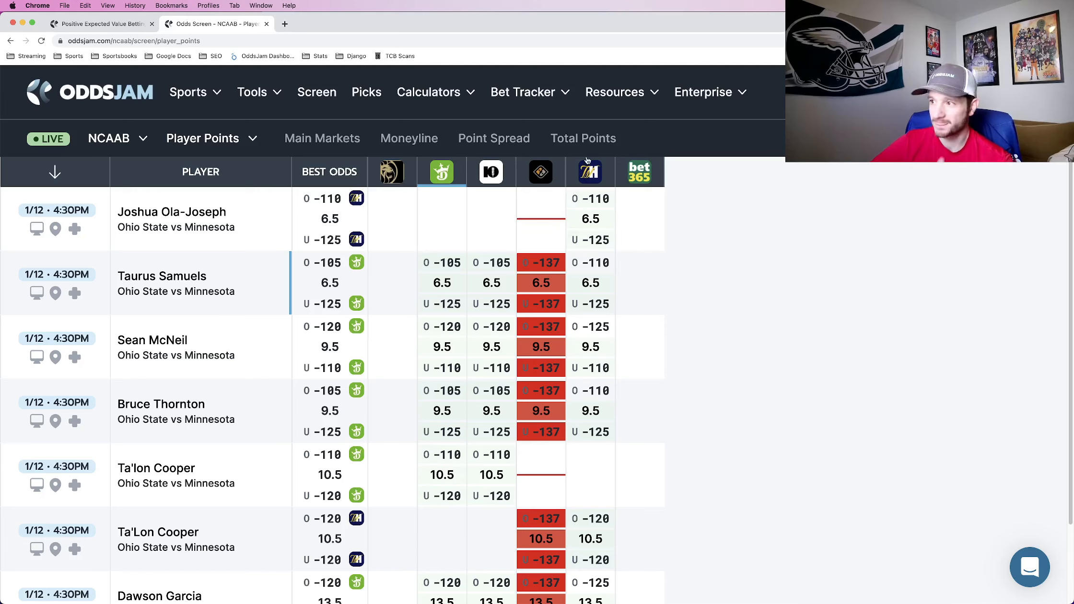
{"action": "mouse_move", "coordinate": [541, 172]}
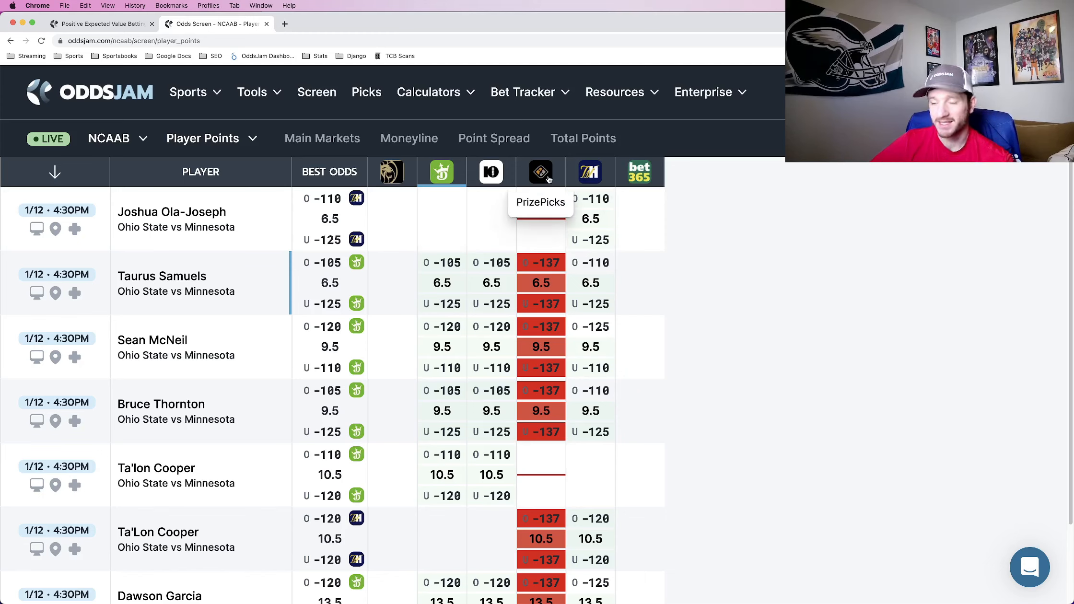
{"action": "mouse_move", "coordinate": [575, 309]}
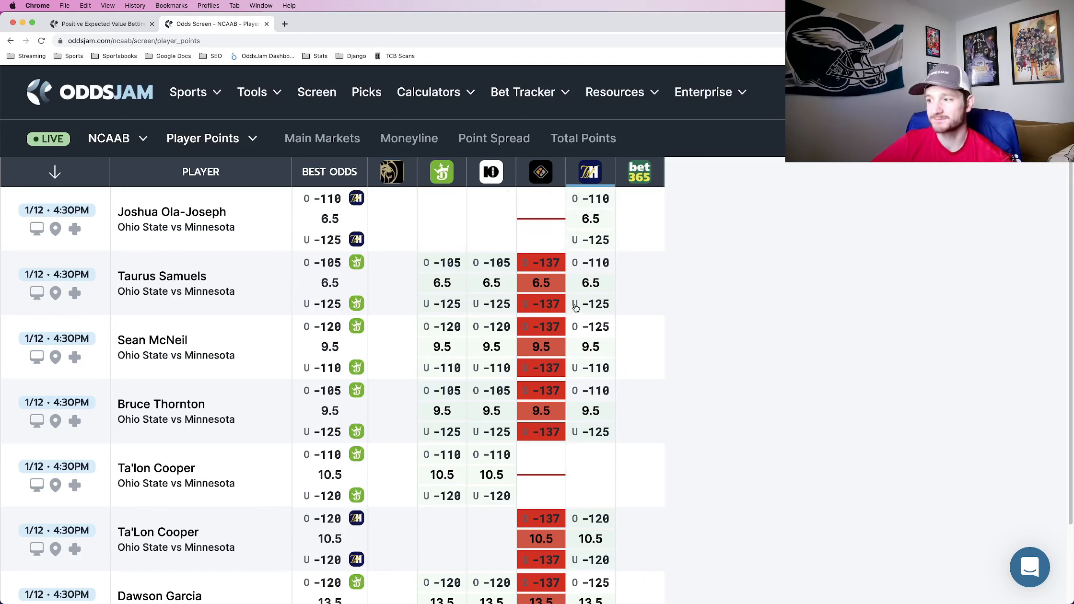
{"action": "mouse_move", "coordinate": [540, 172]}
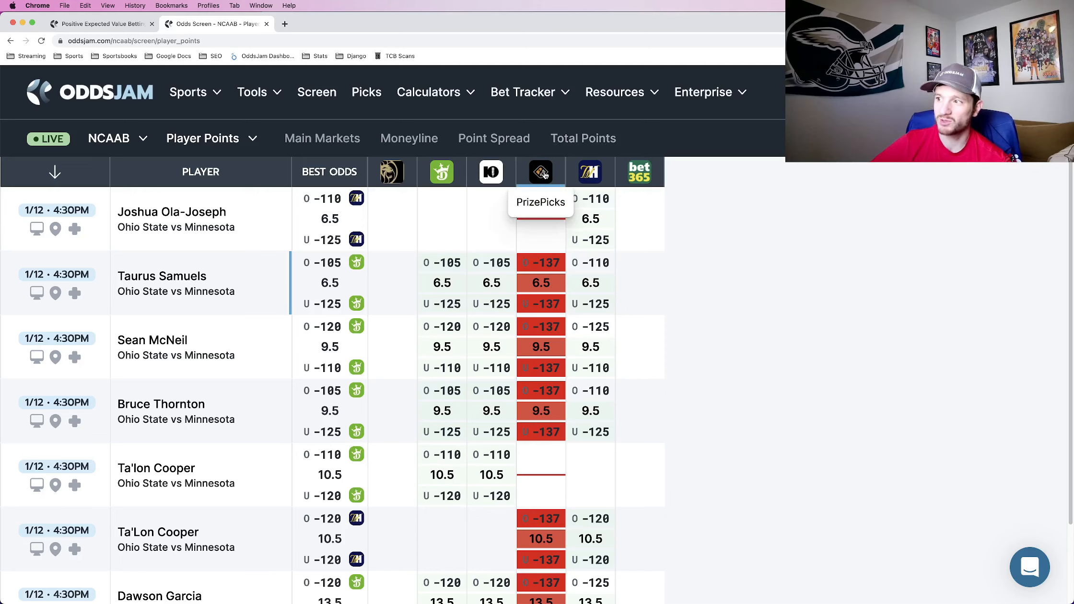
{"action": "right_click", "coordinate": [540, 172]}
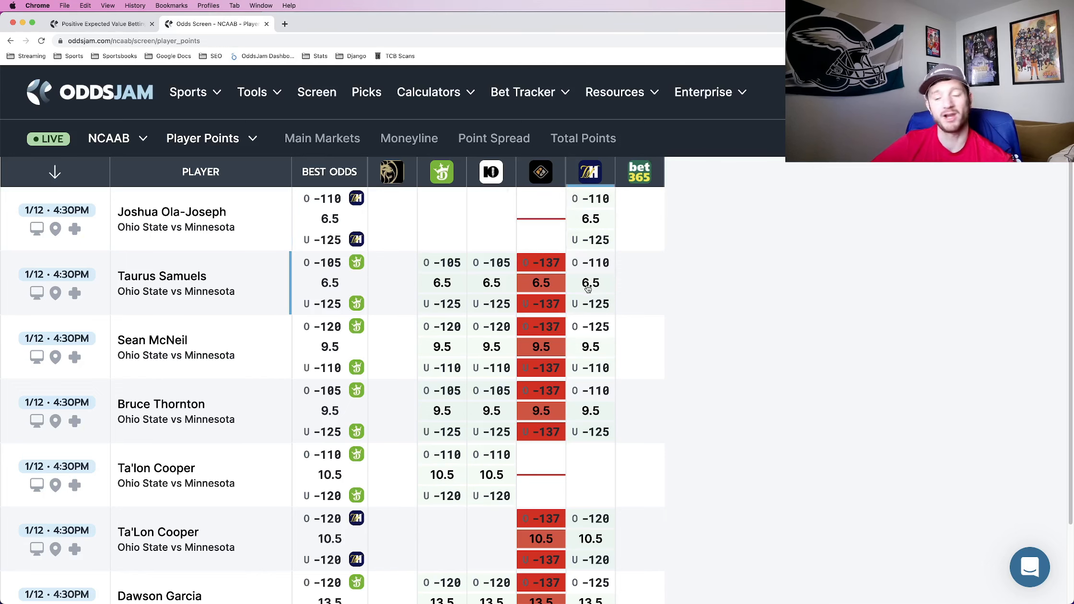
{"action": "scroll", "scroll_direction": "down", "scroll_amount": 3}
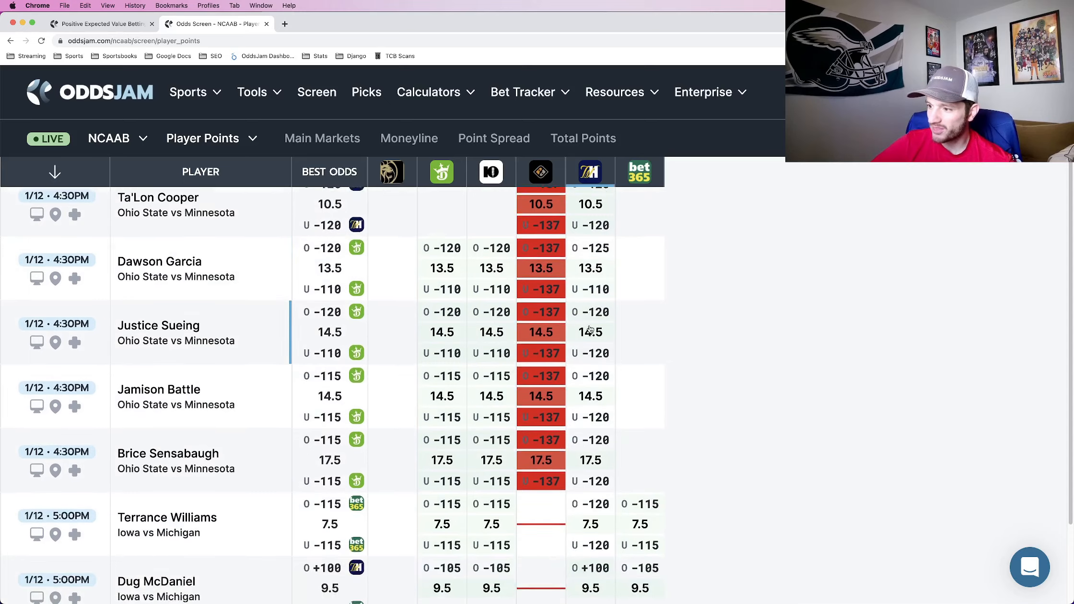
{"action": "scroll", "scroll_direction": "down", "scroll_amount": 3}
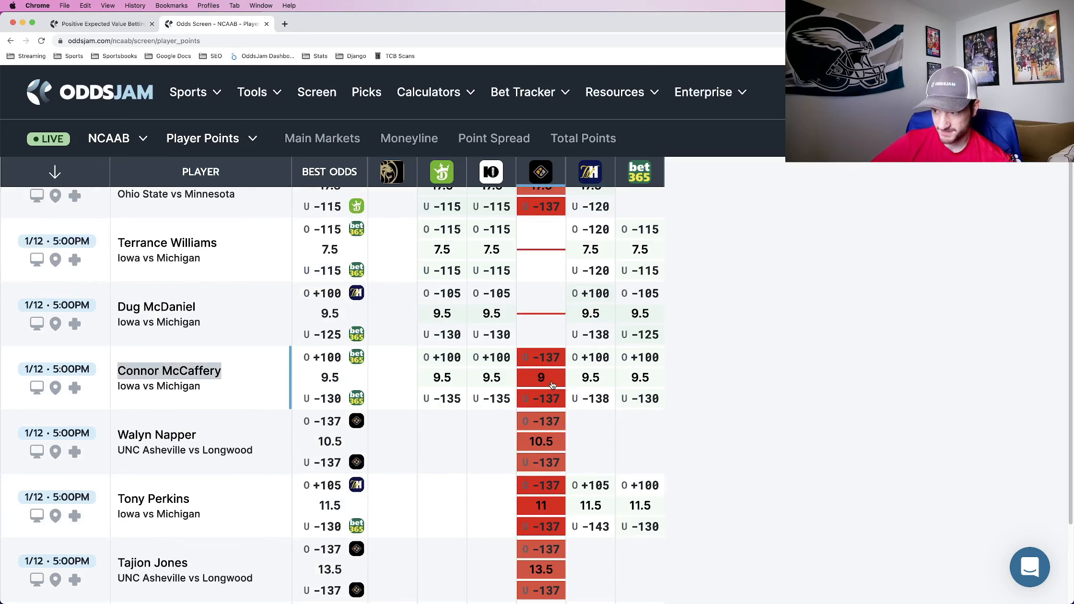
{"action": "mouse_move", "coordinate": [628, 374]}
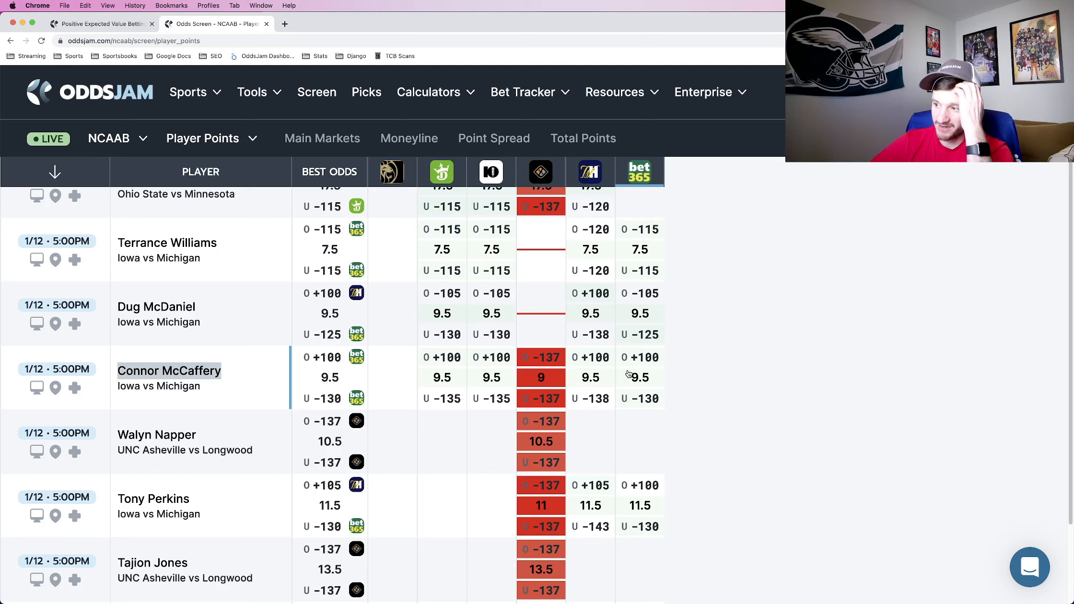
{"action": "mouse_move", "coordinate": [445, 393]}
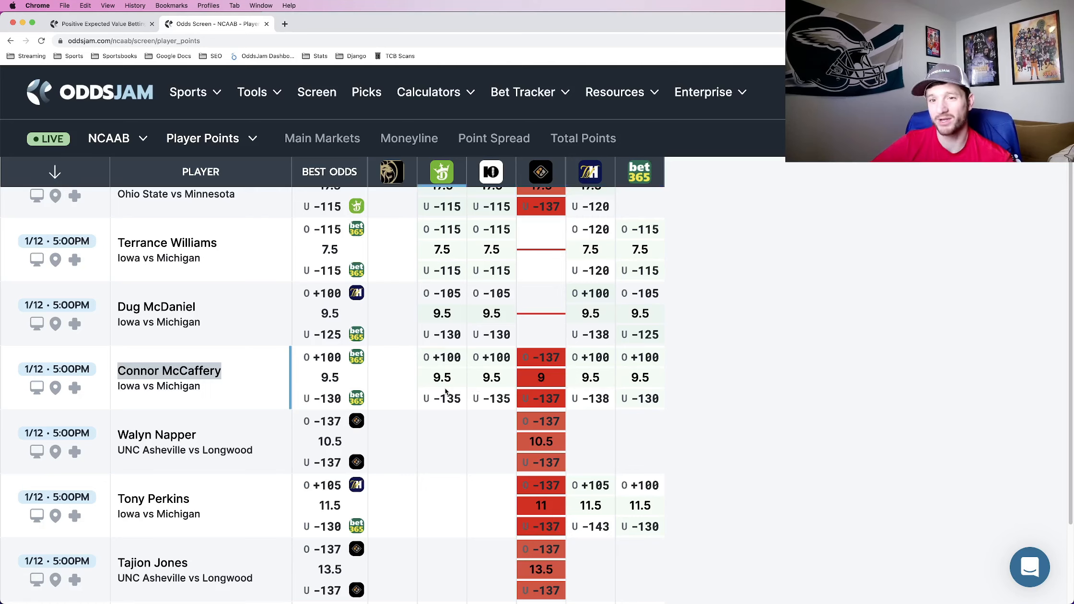
{"action": "mouse_move", "coordinate": [551, 385]}
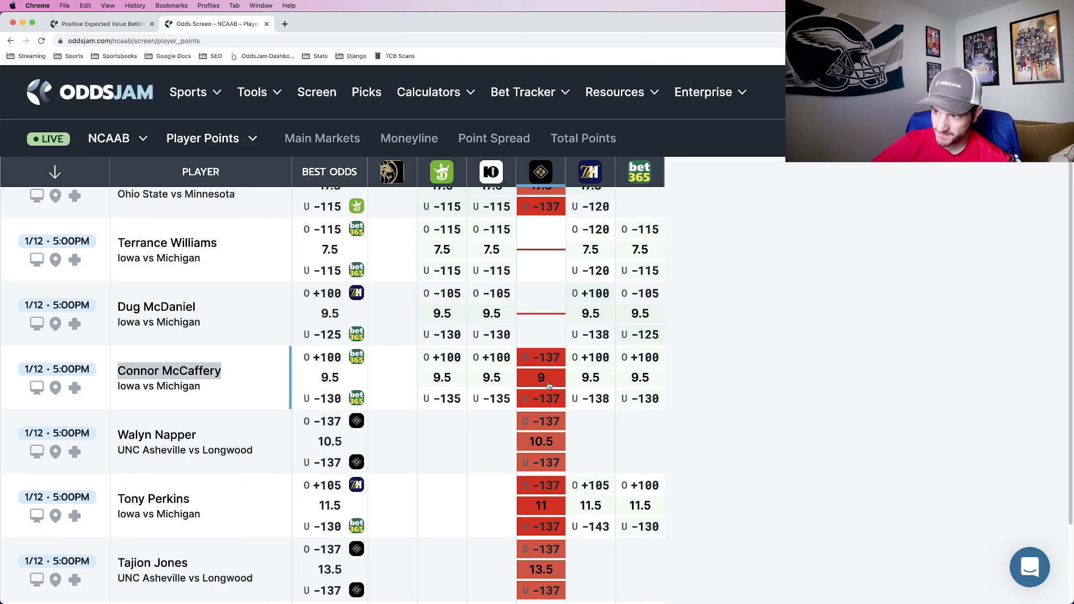
{"action": "mouse_move", "coordinate": [582, 387]}
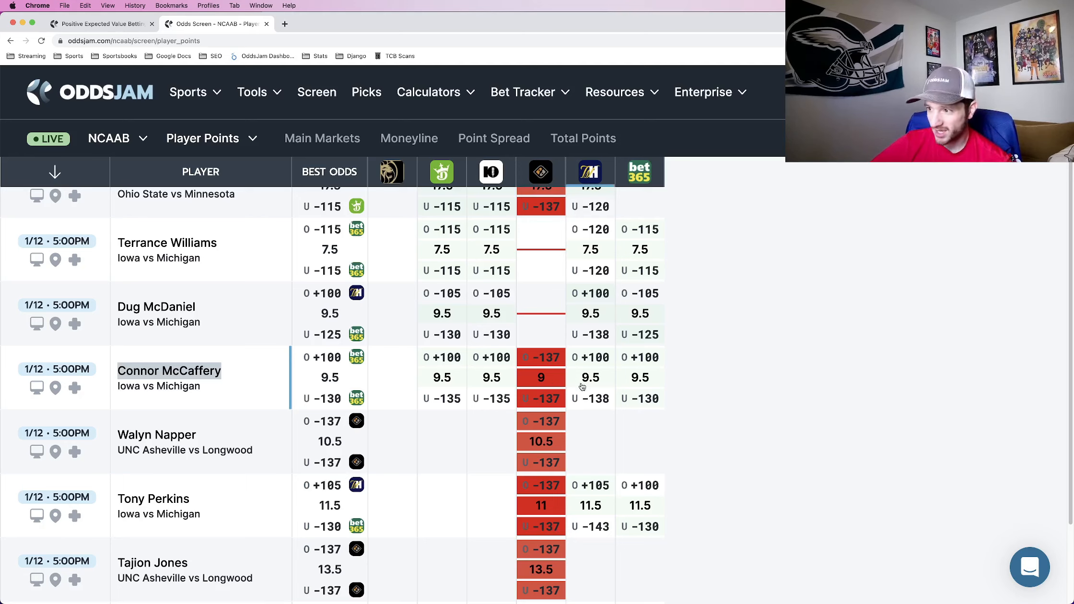
{"action": "mouse_move", "coordinate": [456, 384]}
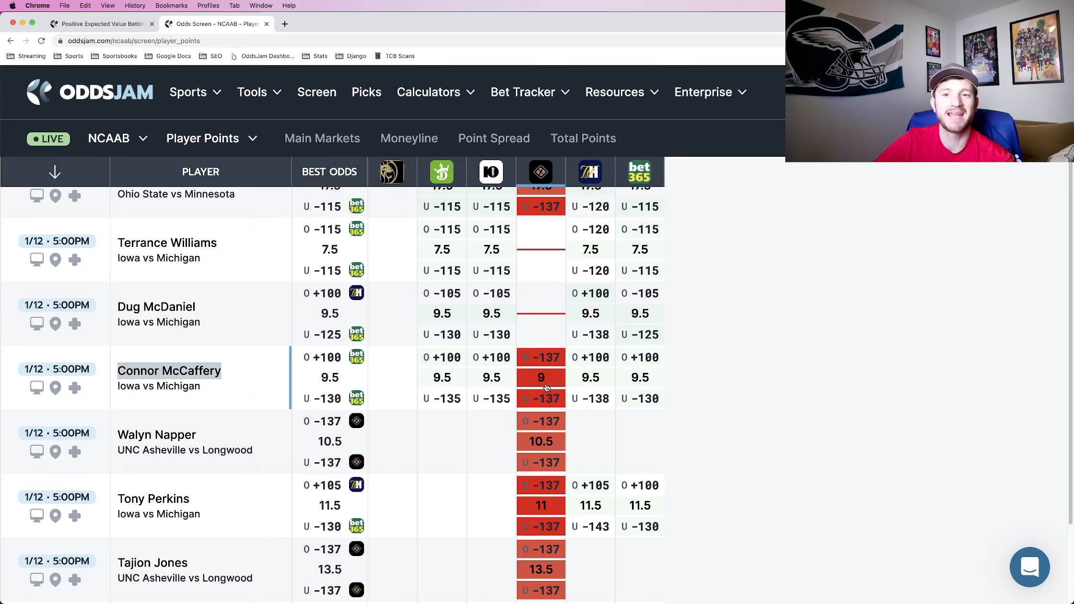
{"action": "mouse_move", "coordinate": [457, 386]}
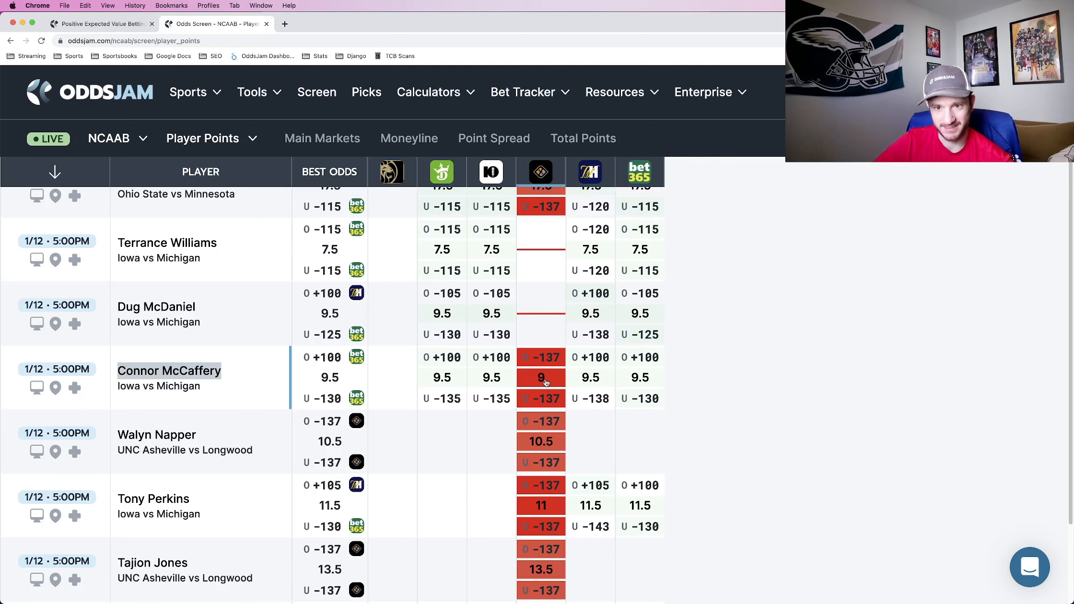
{"action": "mouse_move", "coordinate": [520, 431]}
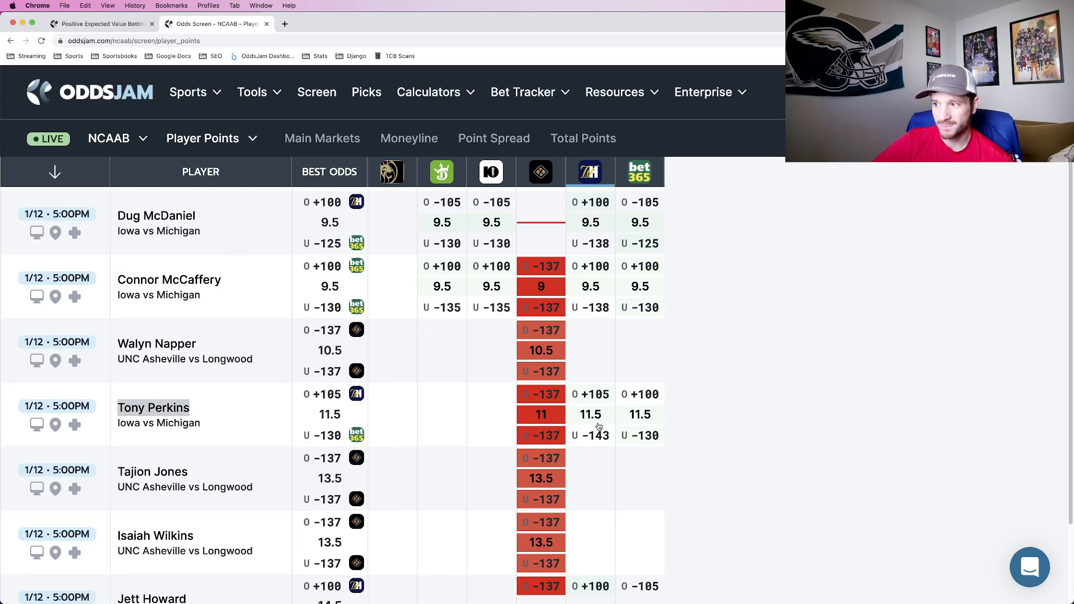
{"action": "scroll", "scroll_direction": "down", "scroll_amount": 3}
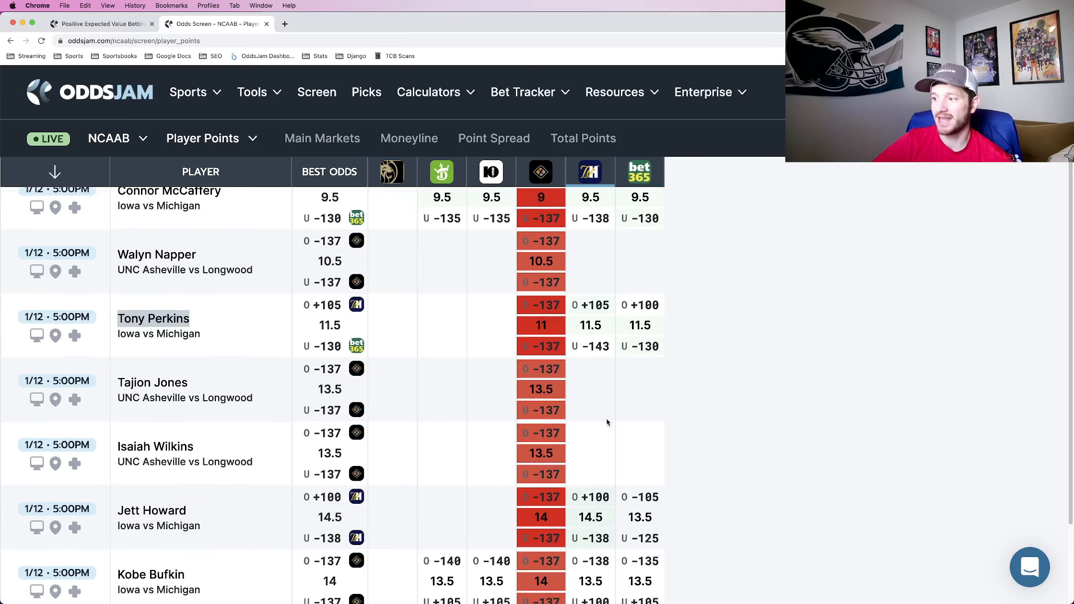
{"action": "scroll", "scroll_direction": "down", "scroll_amount": 3}
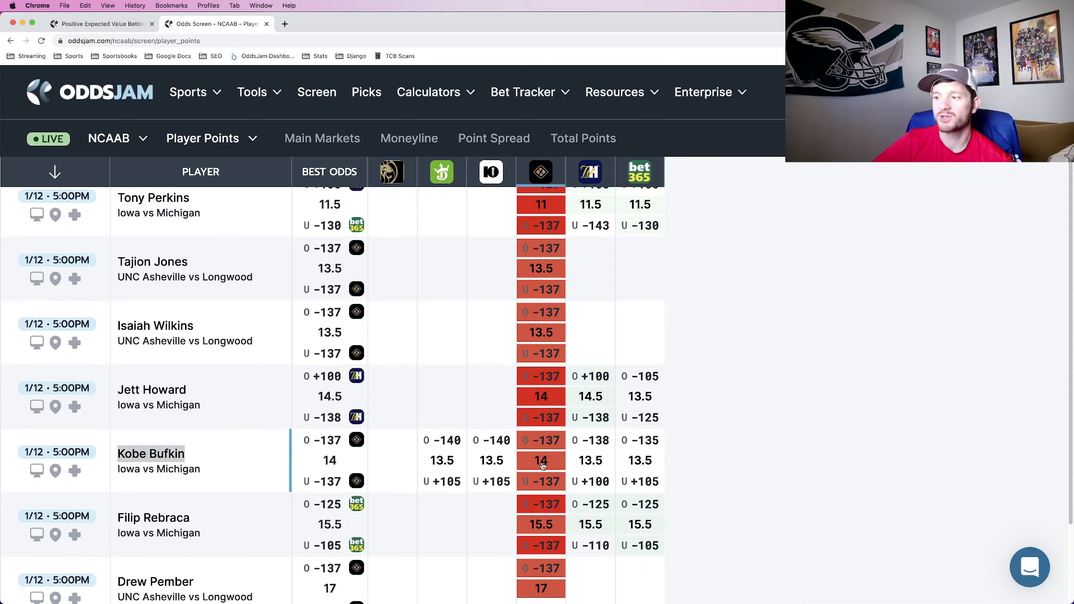
{"action": "mouse_move", "coordinate": [633, 470]}
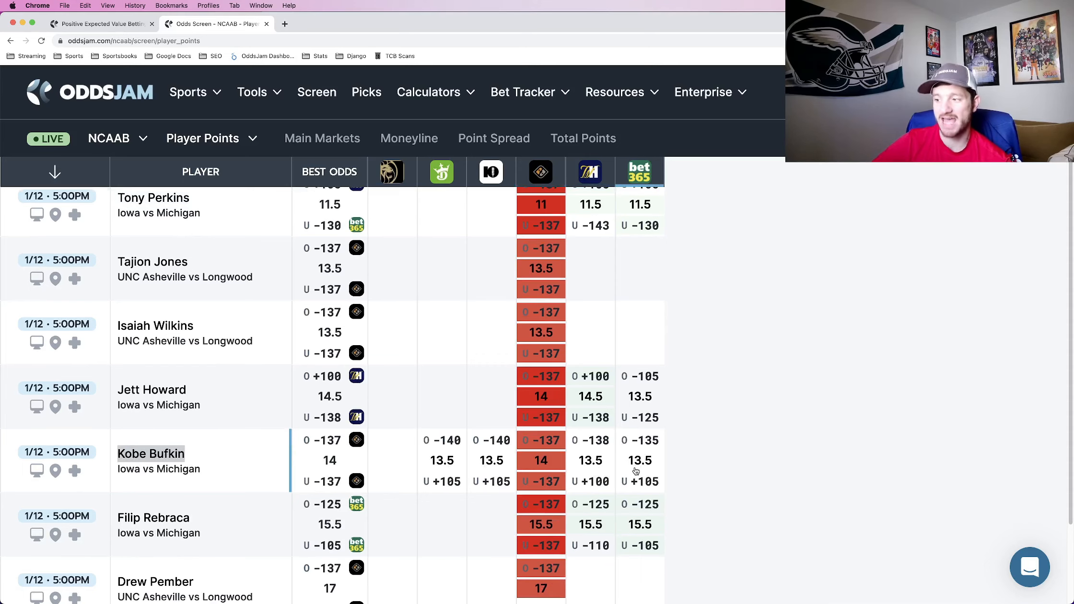
{"action": "scroll", "scroll_direction": "up", "scroll_amount": 3}
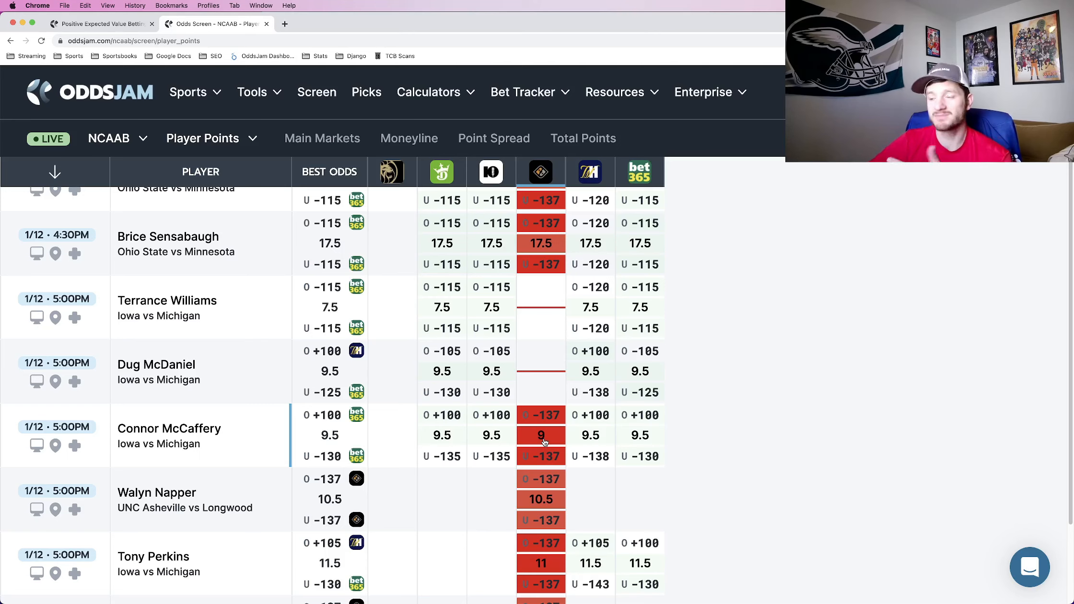
{"action": "mouse_move", "coordinate": [547, 430]}
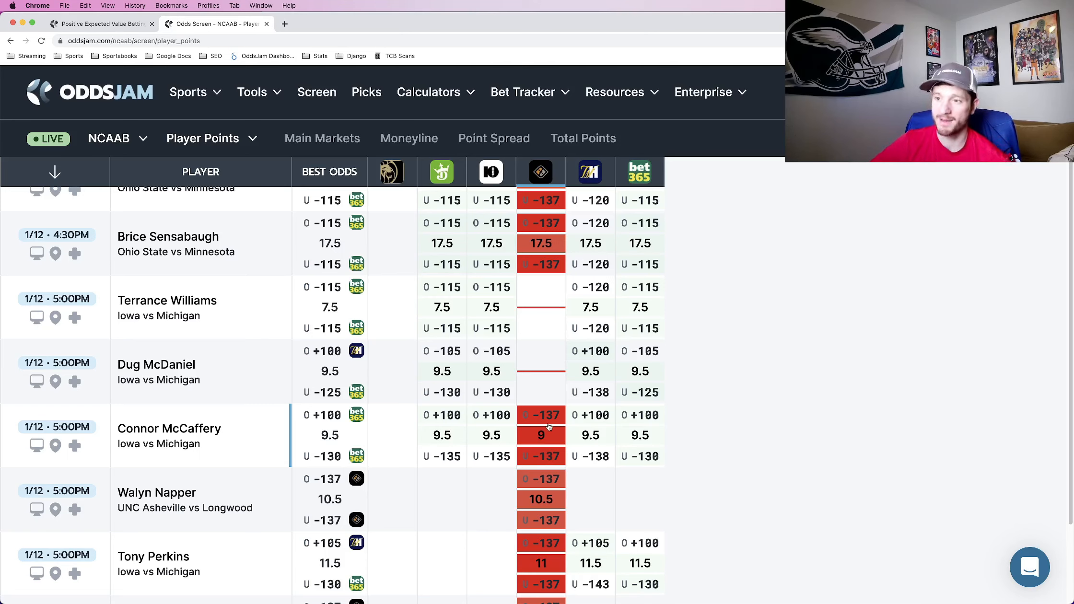